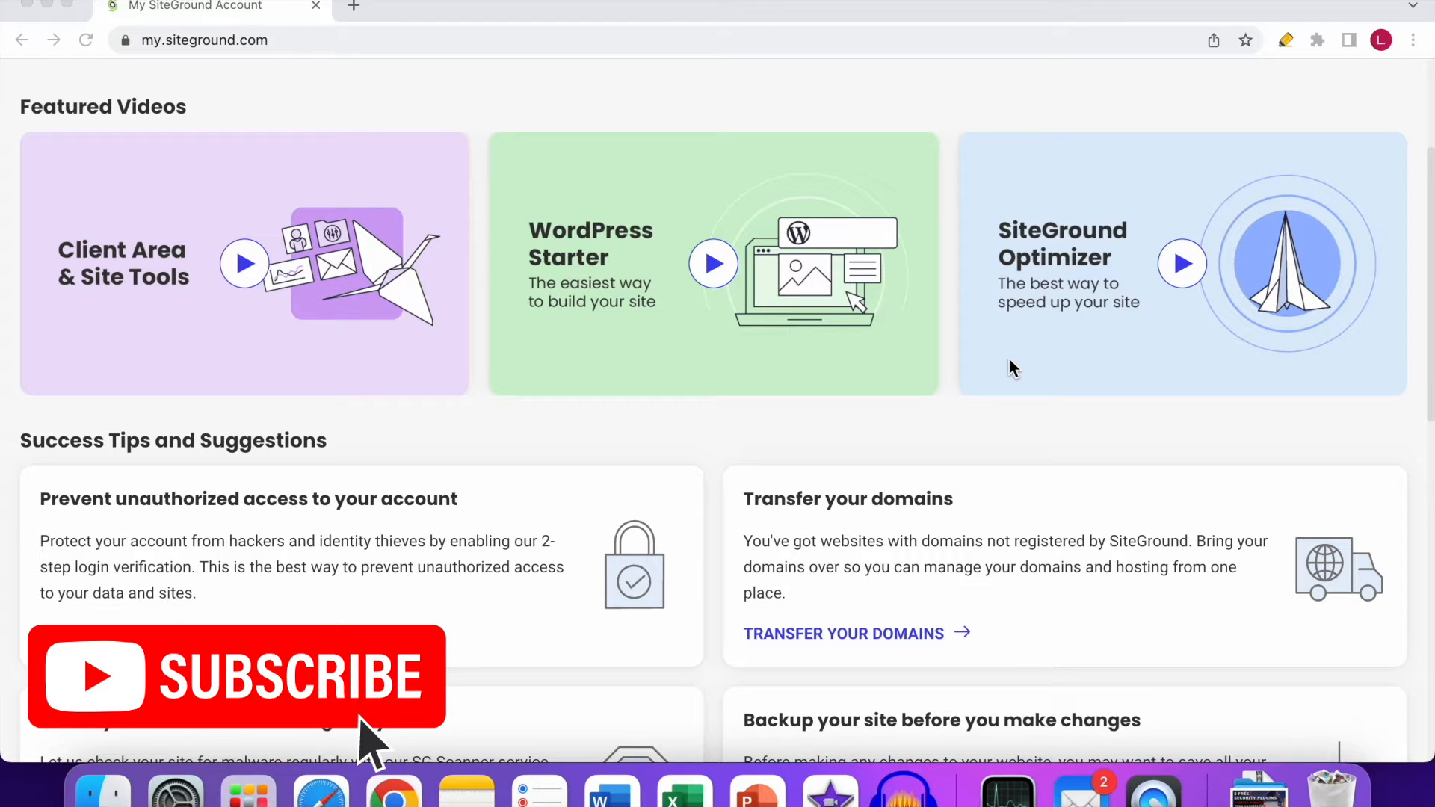
mouse_move(128, 204)
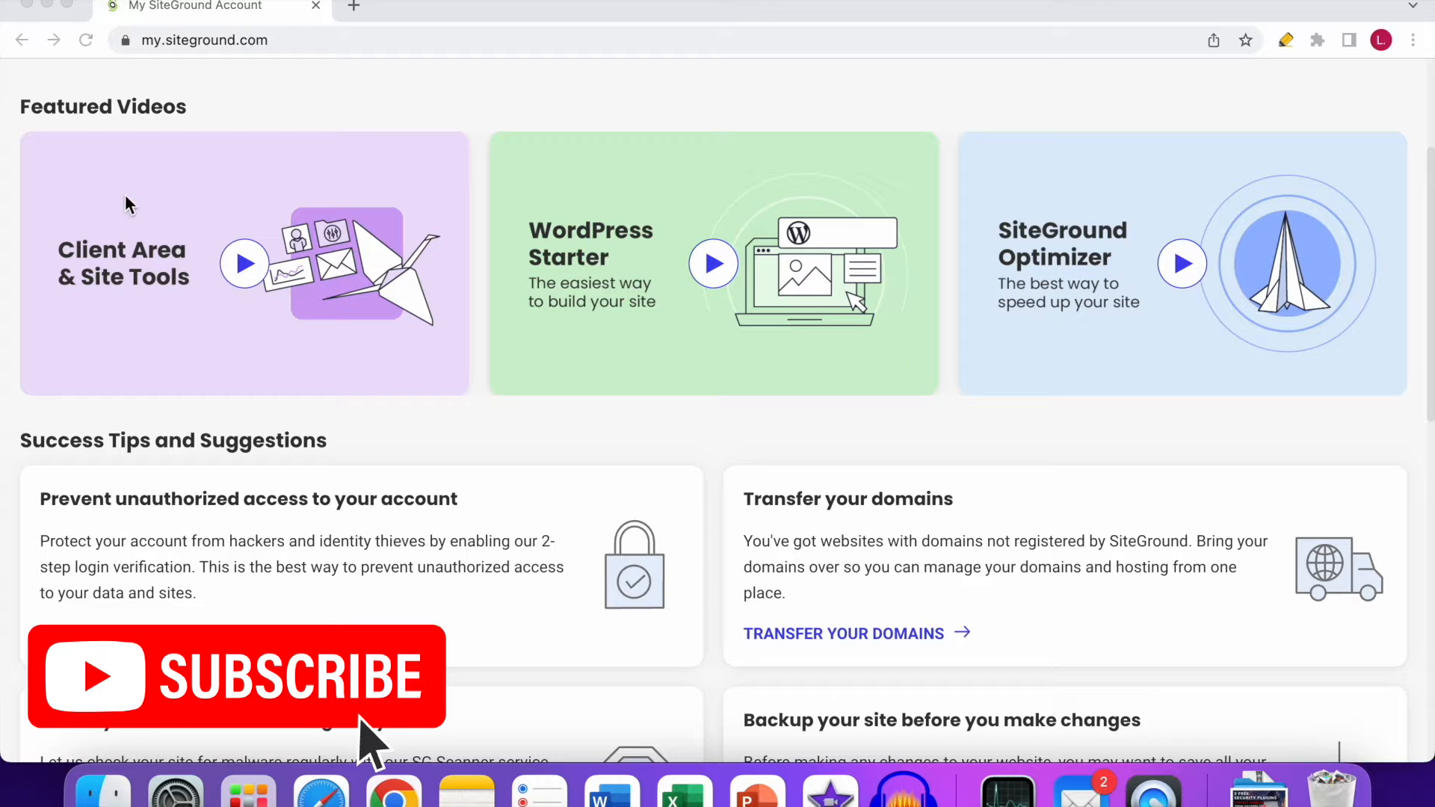
- Show the Websites list in the Client Area, with websitelearninglab.com among the hosted sites
scroll("up", 3)
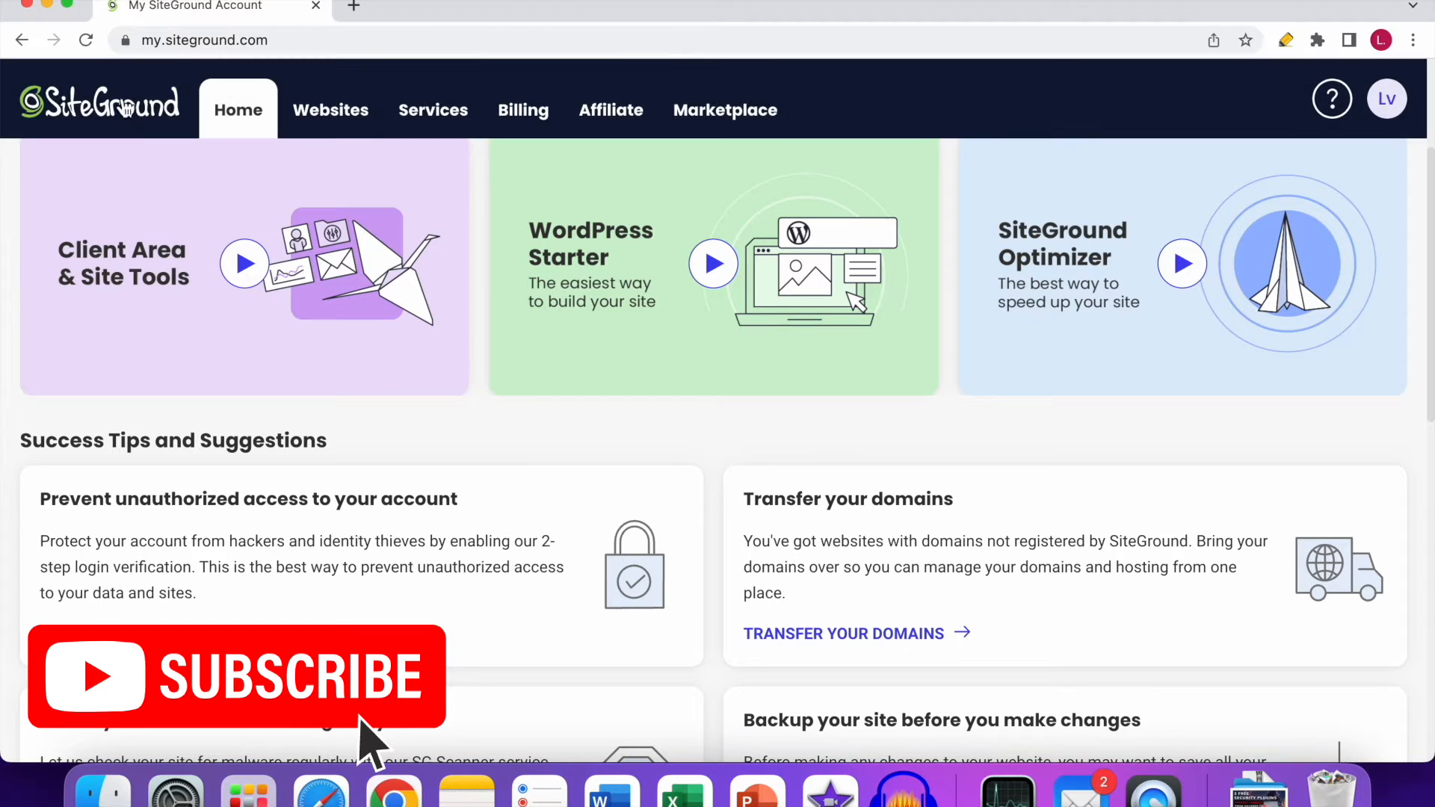
mouse_move(164, 115)
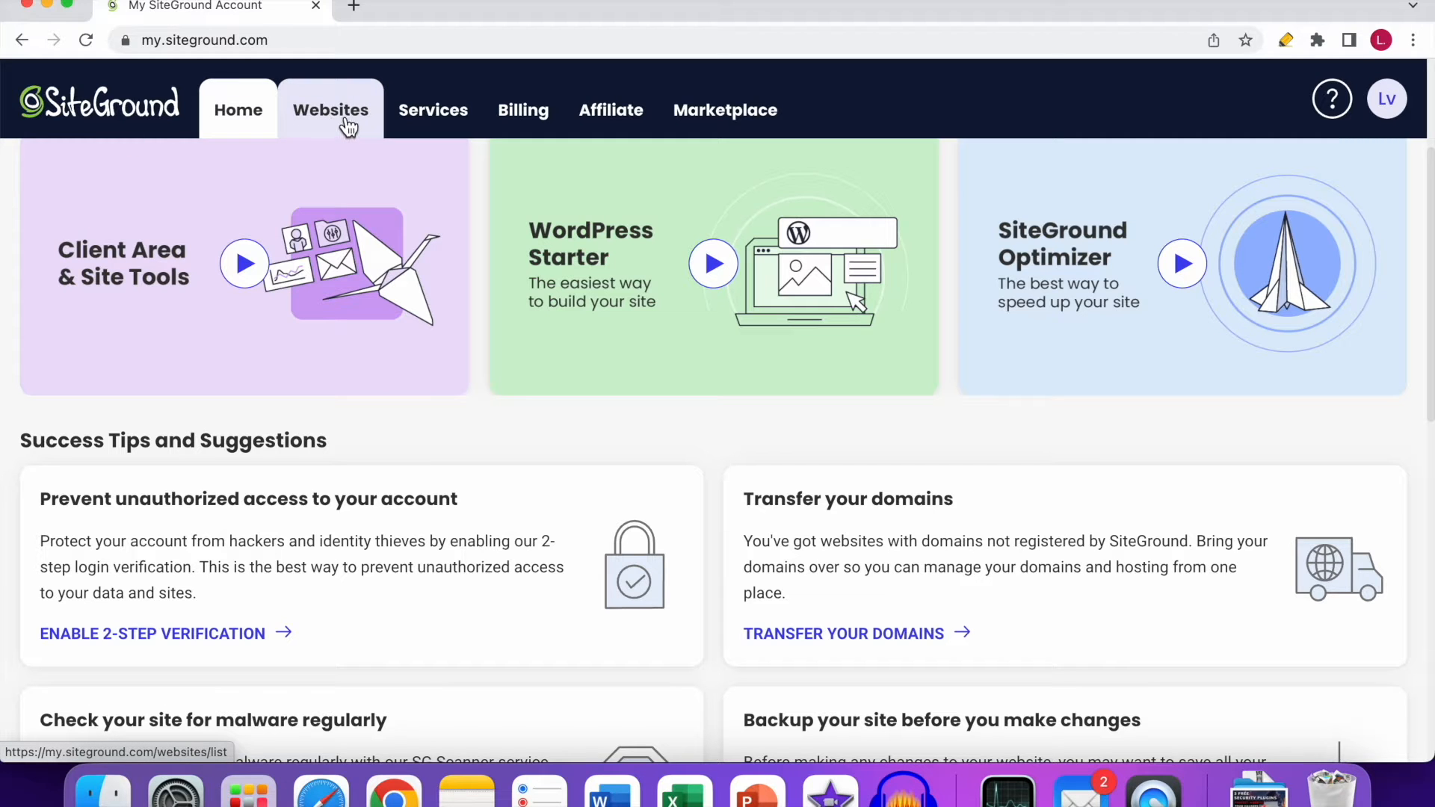
left_click(331, 109)
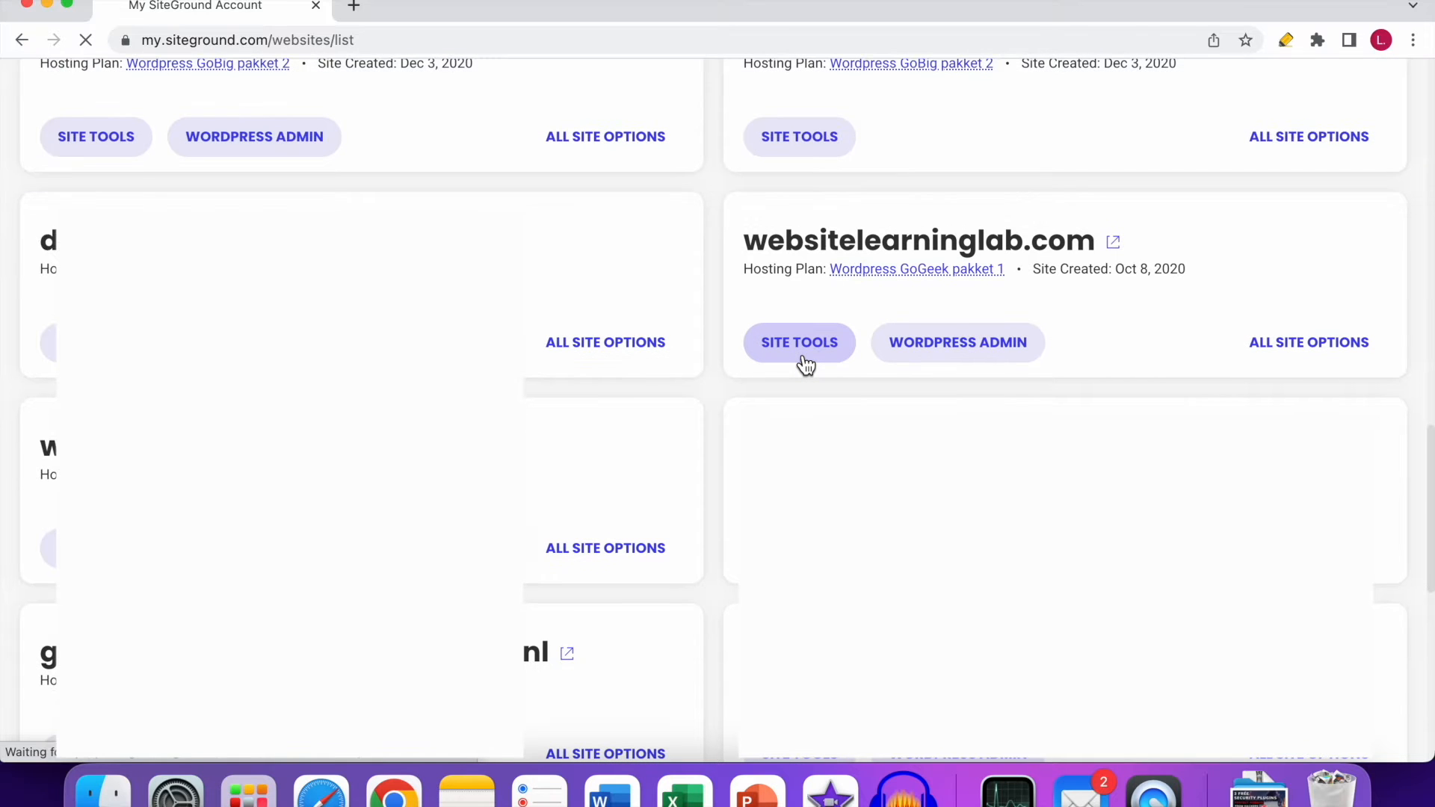
- Enter Site Tools for websitelearninglab.com and expand the WordPress tools in the sidebar
left_click(798, 343)
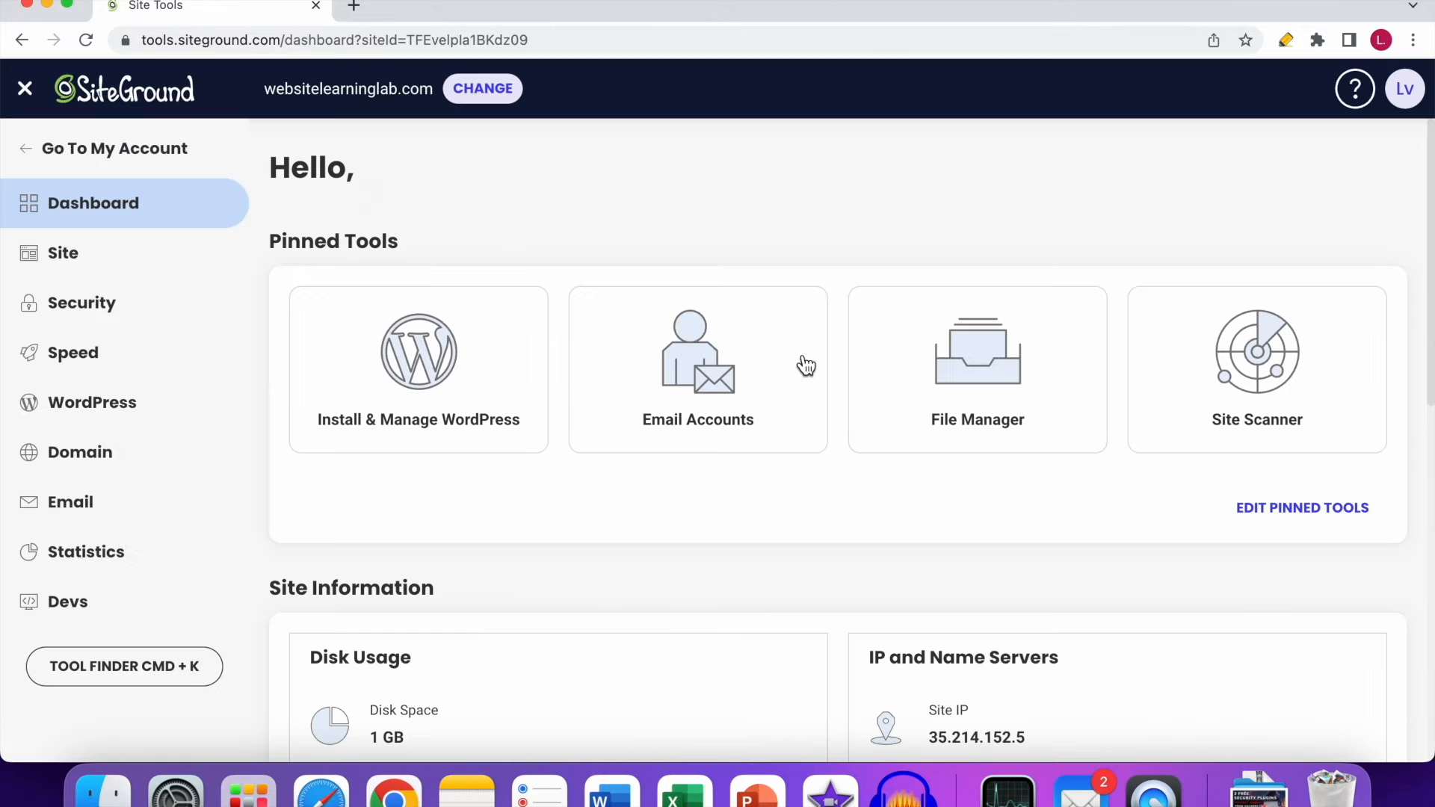
mouse_move(1150, 152)
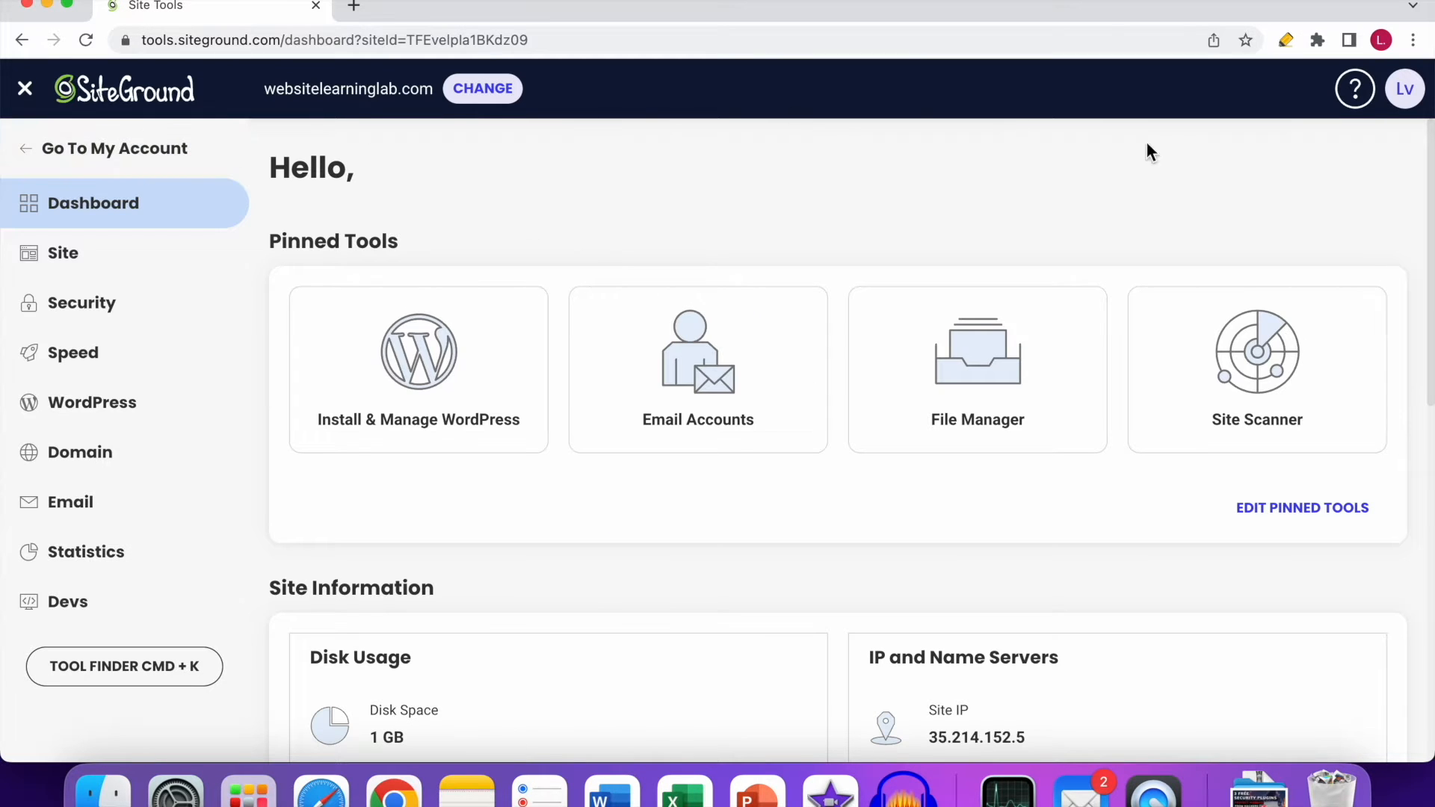
mouse_move(1303, 349)
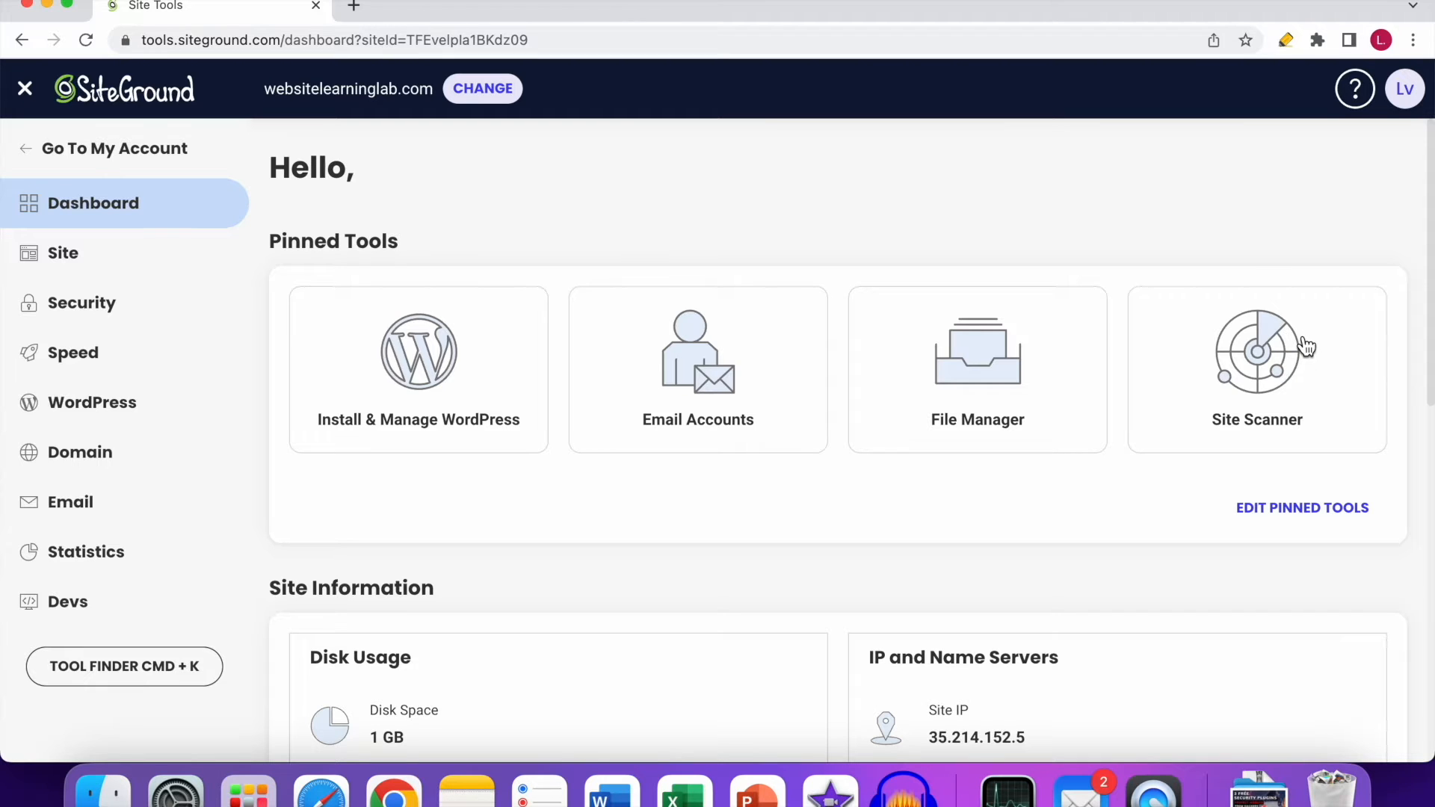
mouse_move(425, 399)
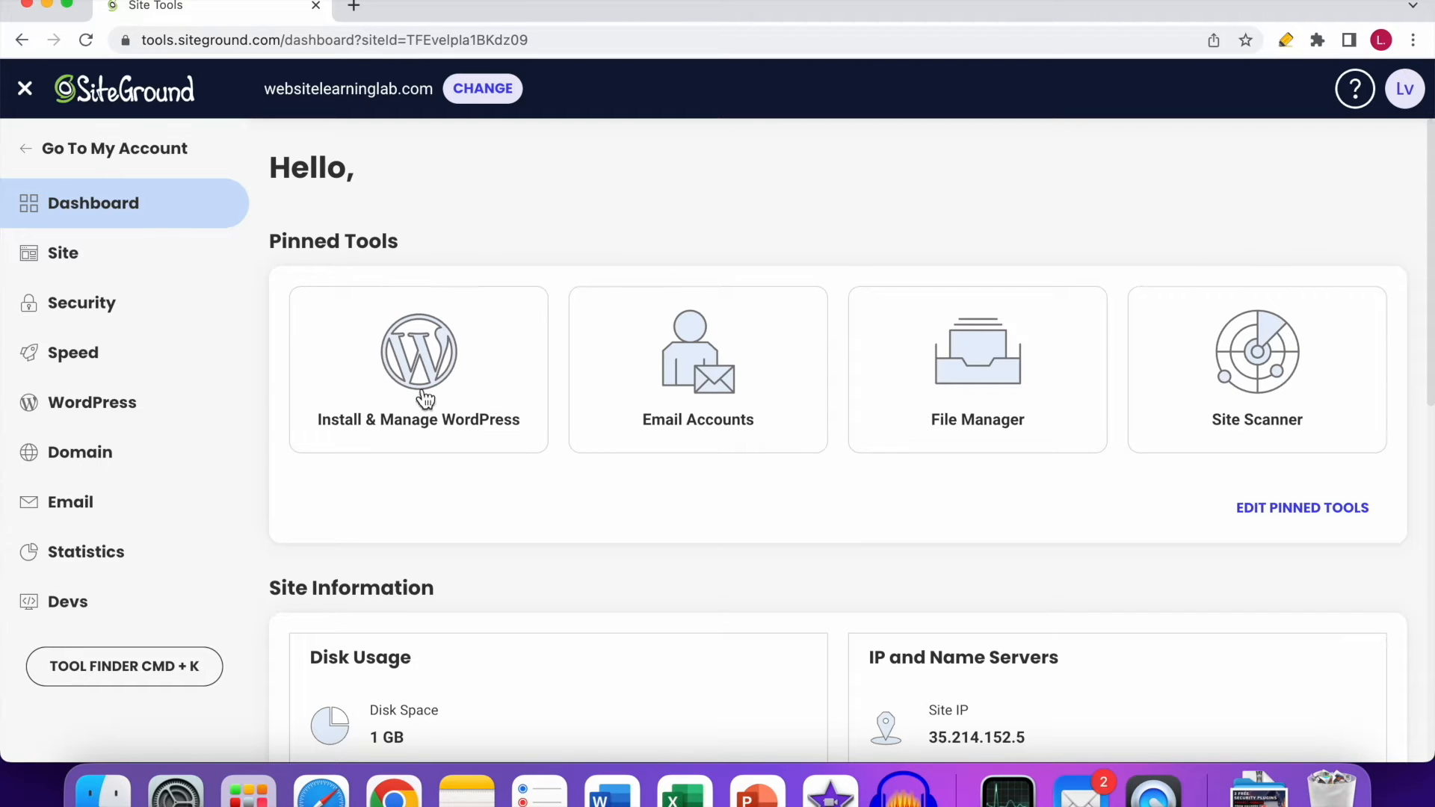
mouse_move(91, 403)
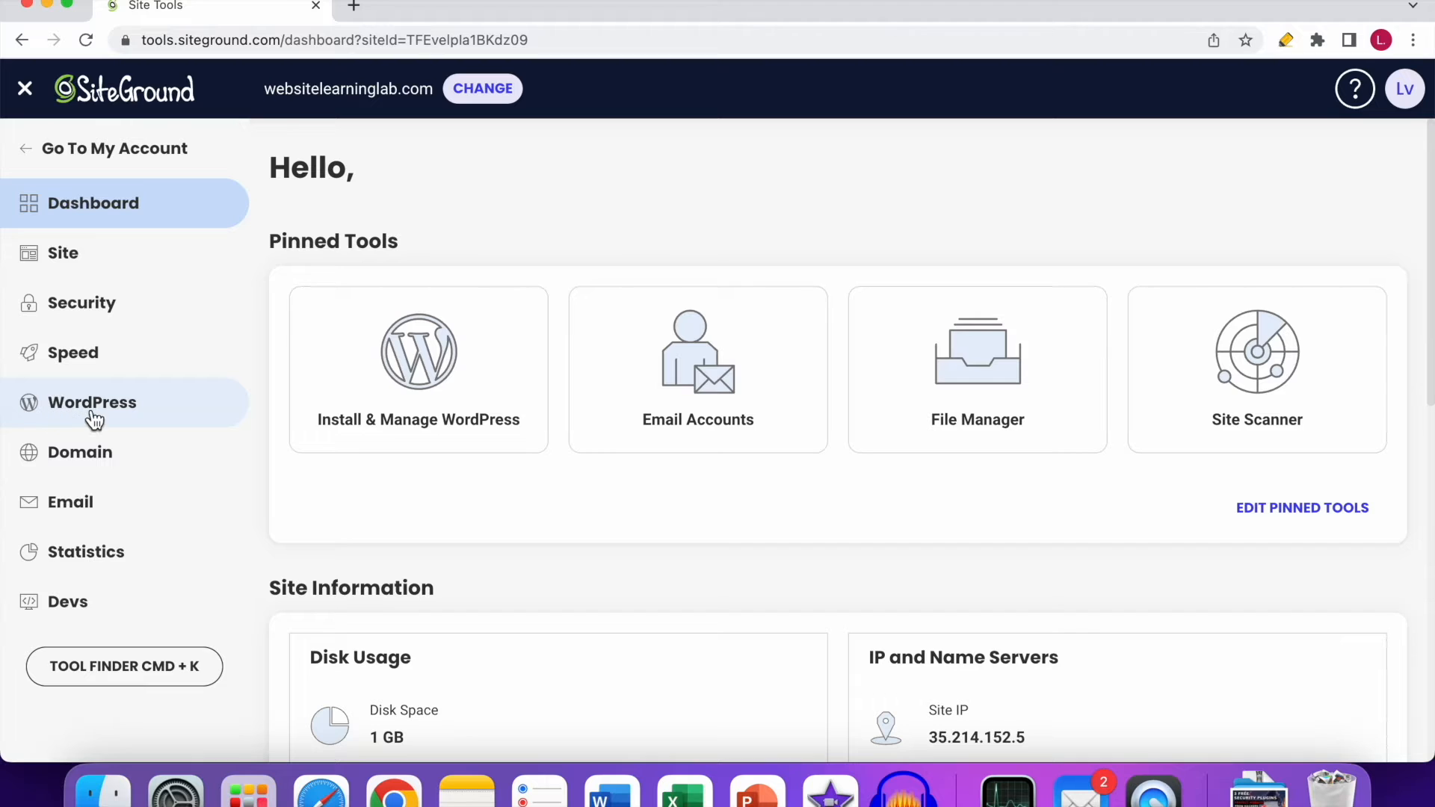
left_click(91, 402)
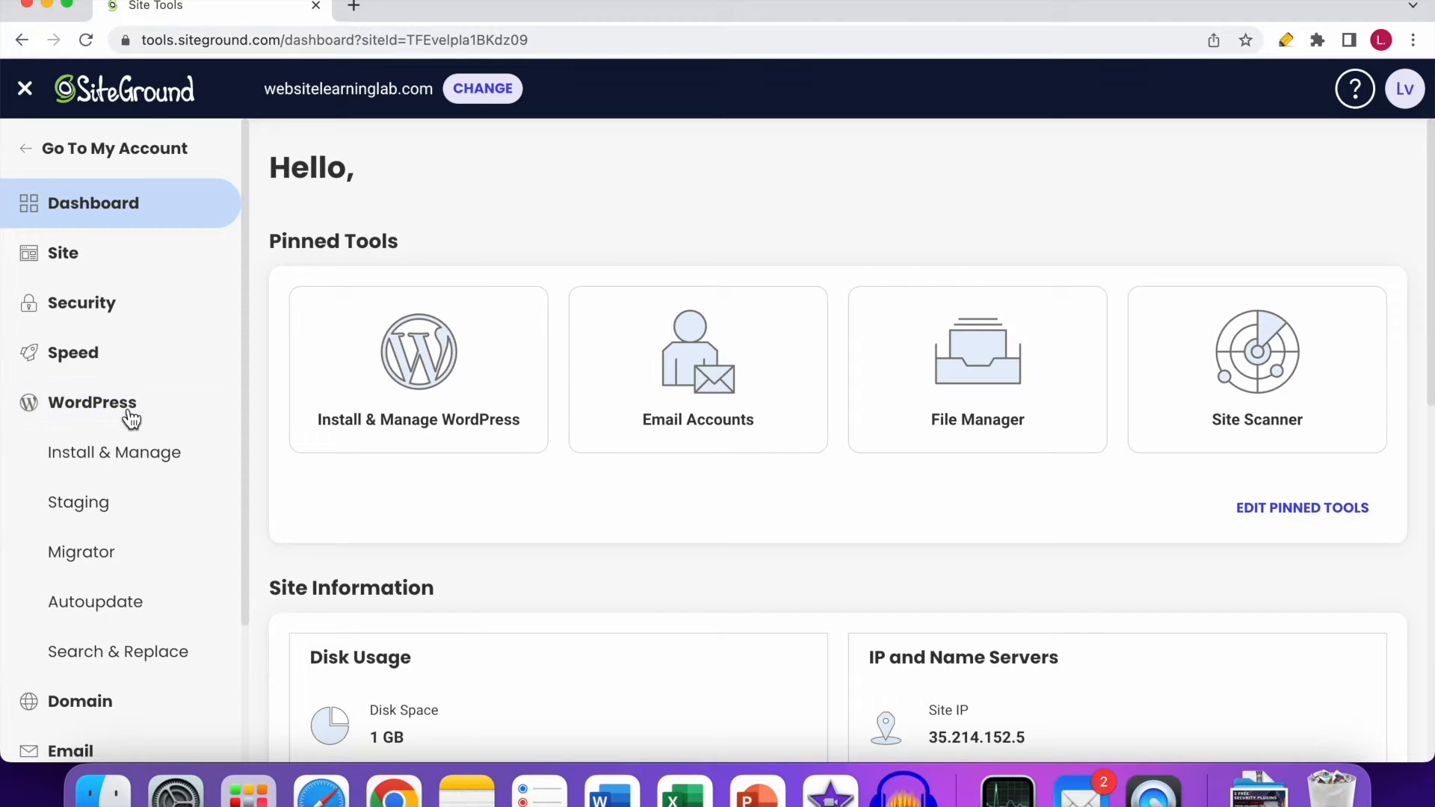
mouse_move(99, 475)
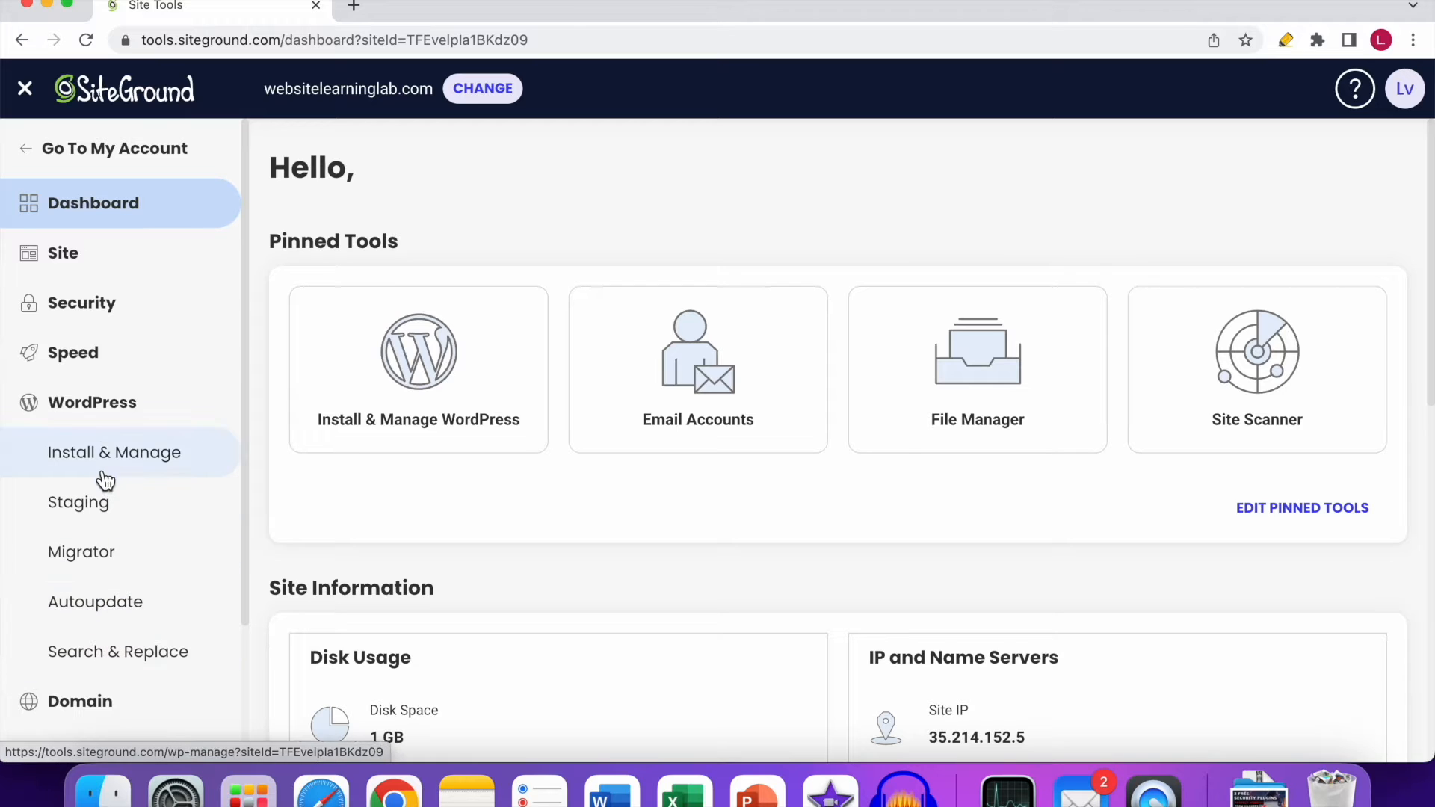
mouse_move(133, 468)
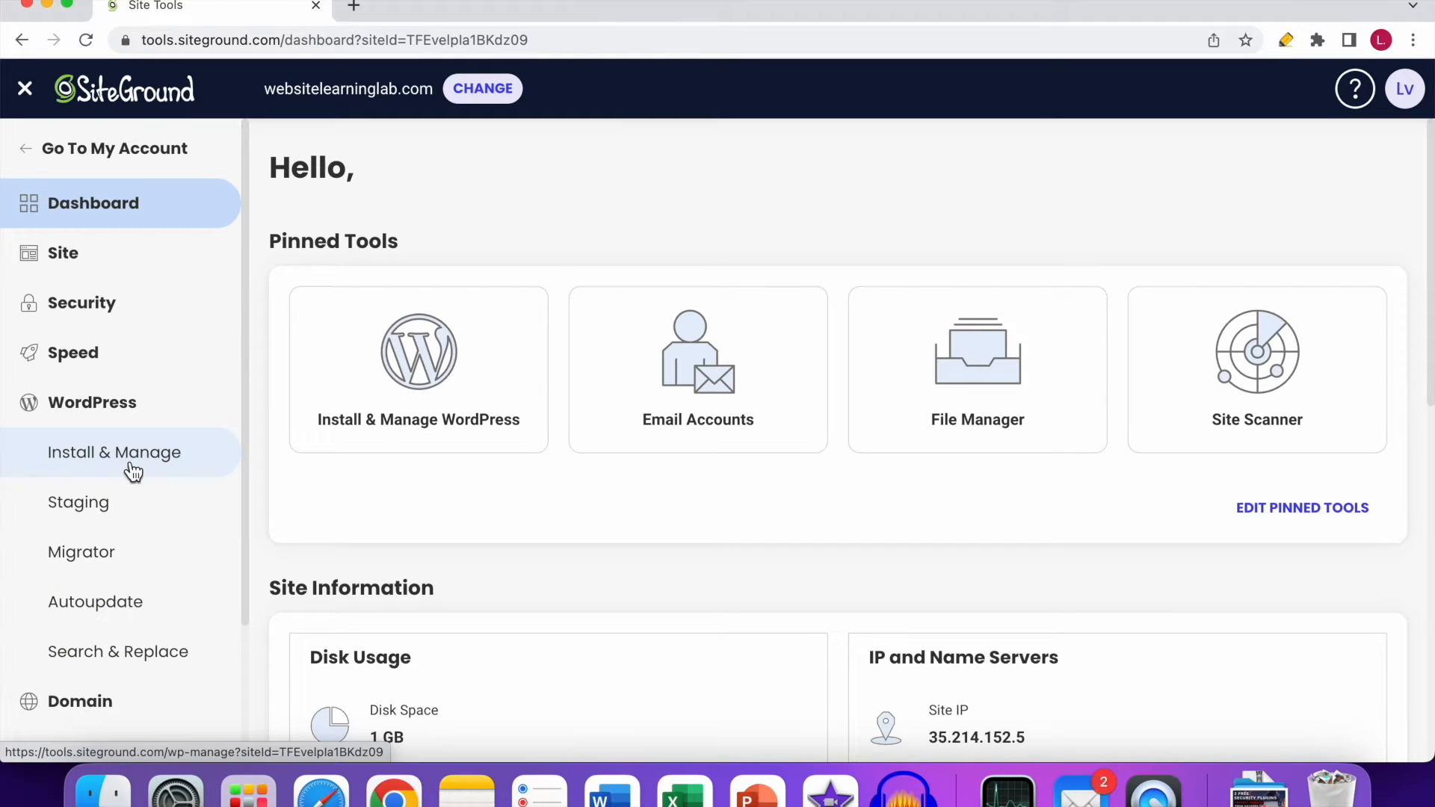
mouse_move(165, 457)
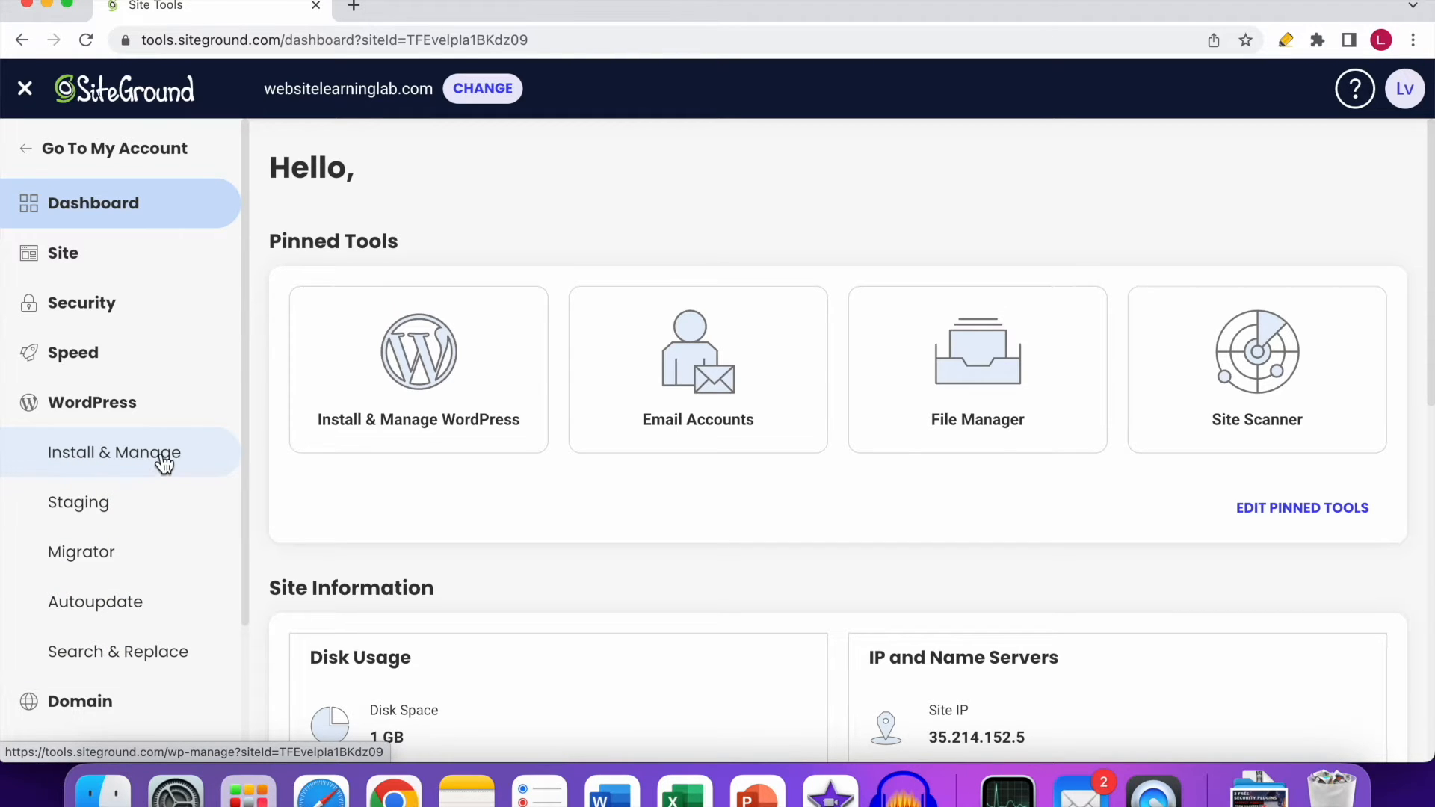
- Show Install & Manage with the existing WordPress 6.1.1 installation under Manage Installations
left_click(114, 452)
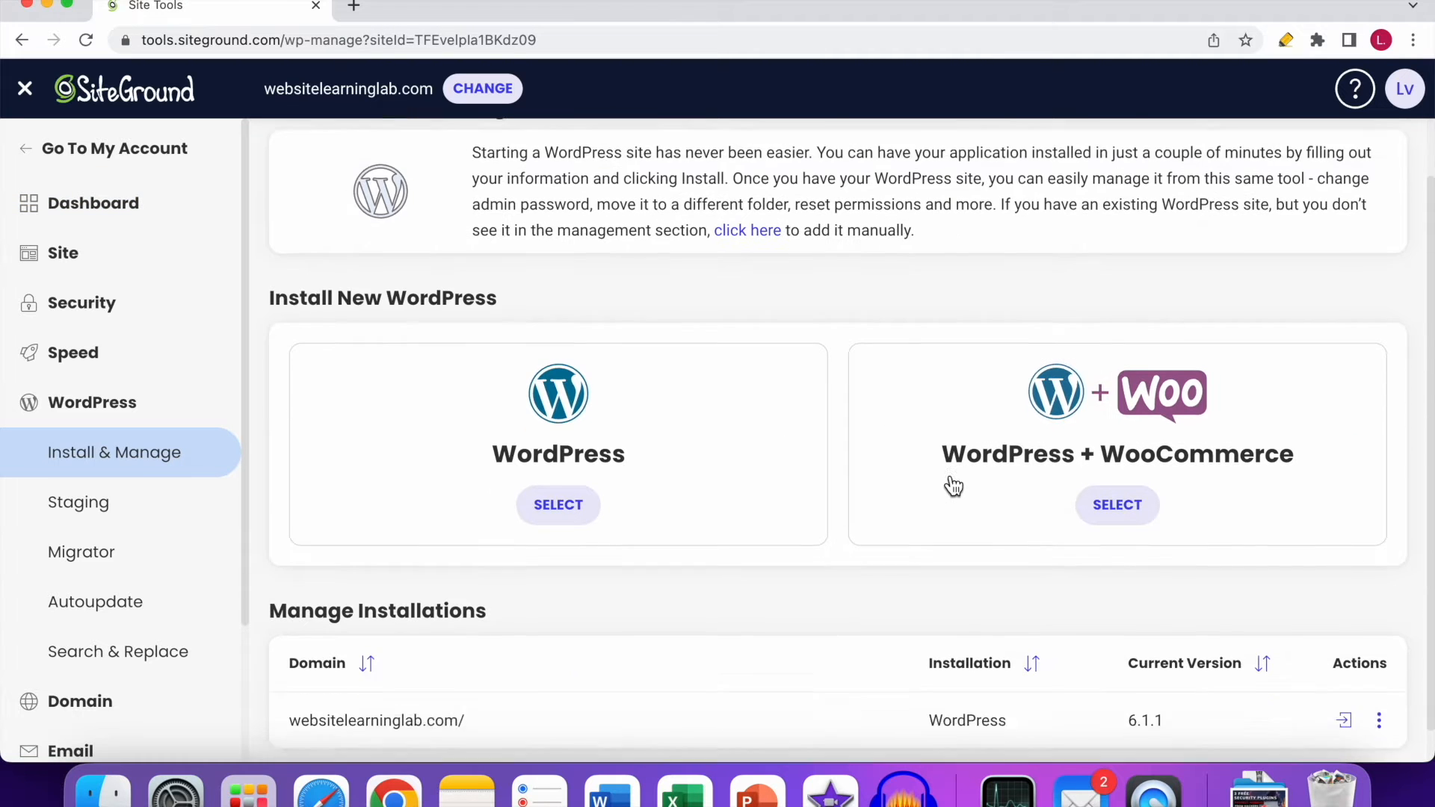
scroll("down", 3)
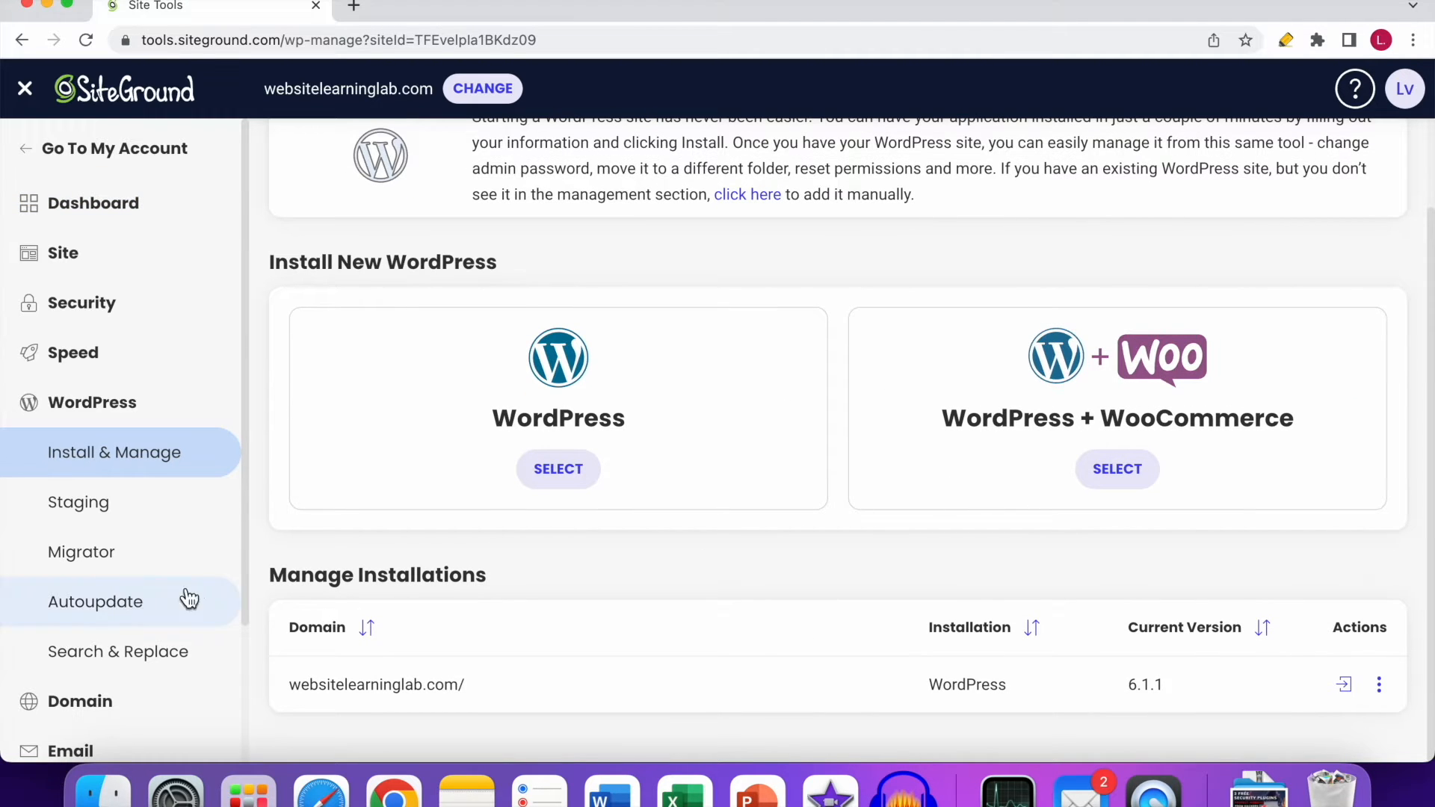
mouse_move(469, 574)
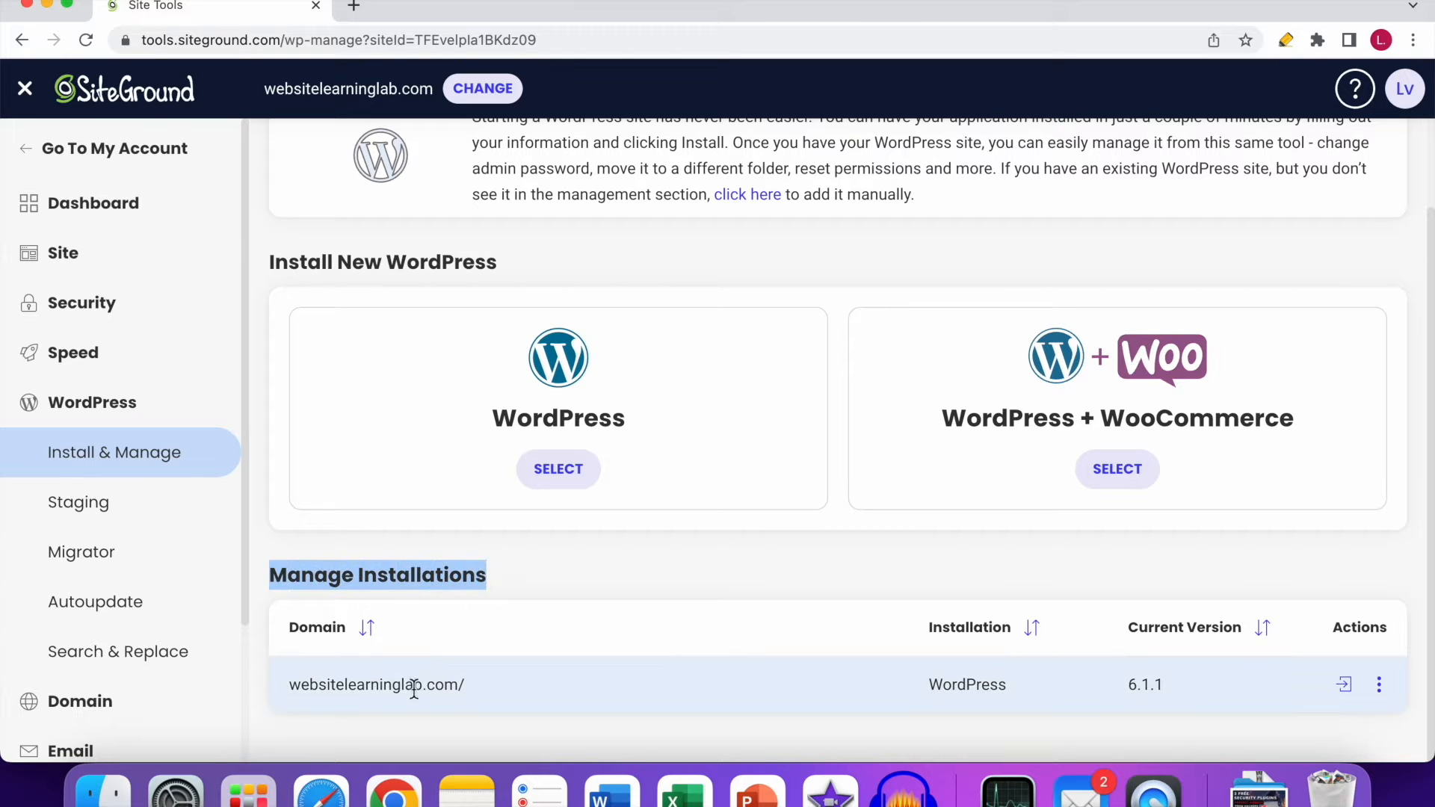
mouse_move(471, 707)
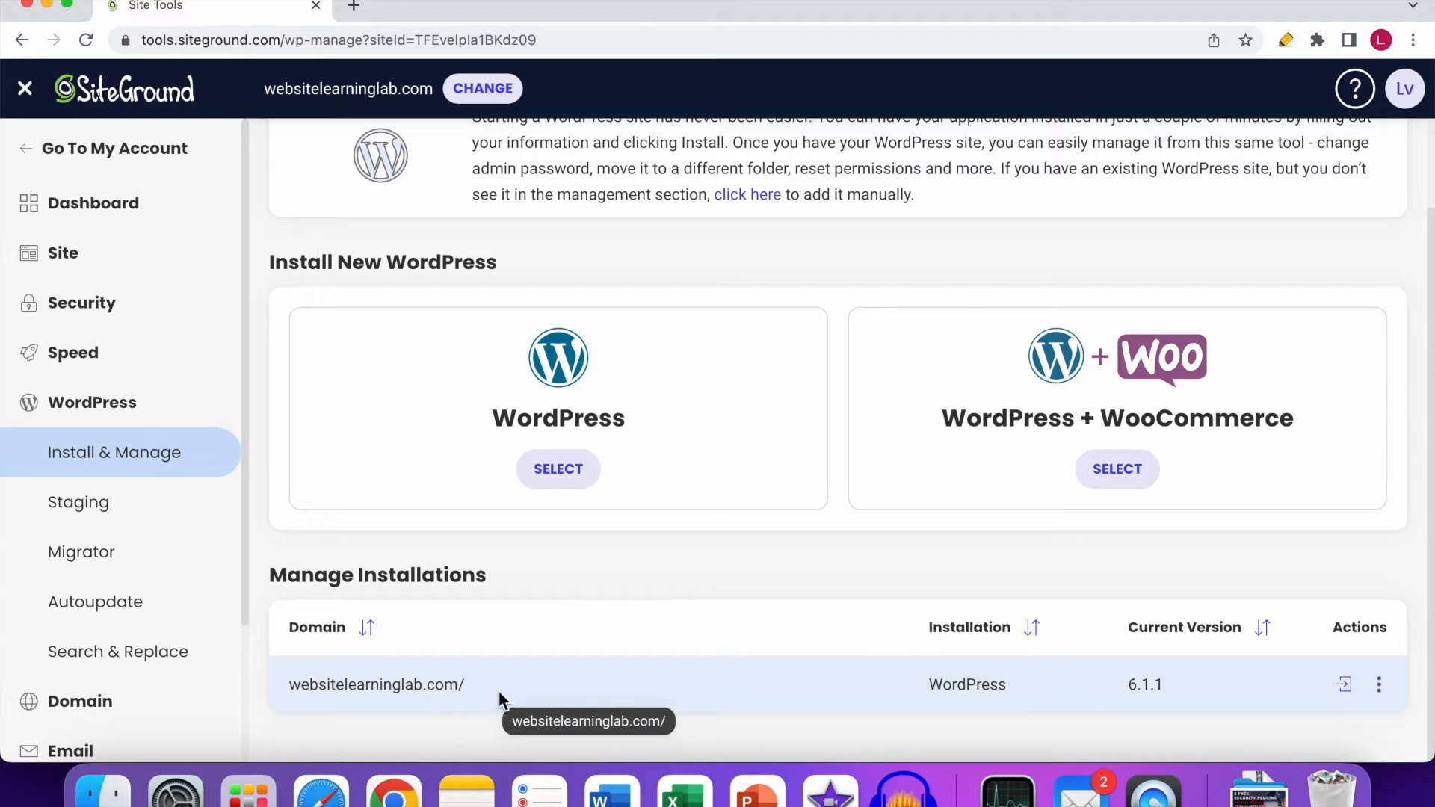
mouse_move(599, 687)
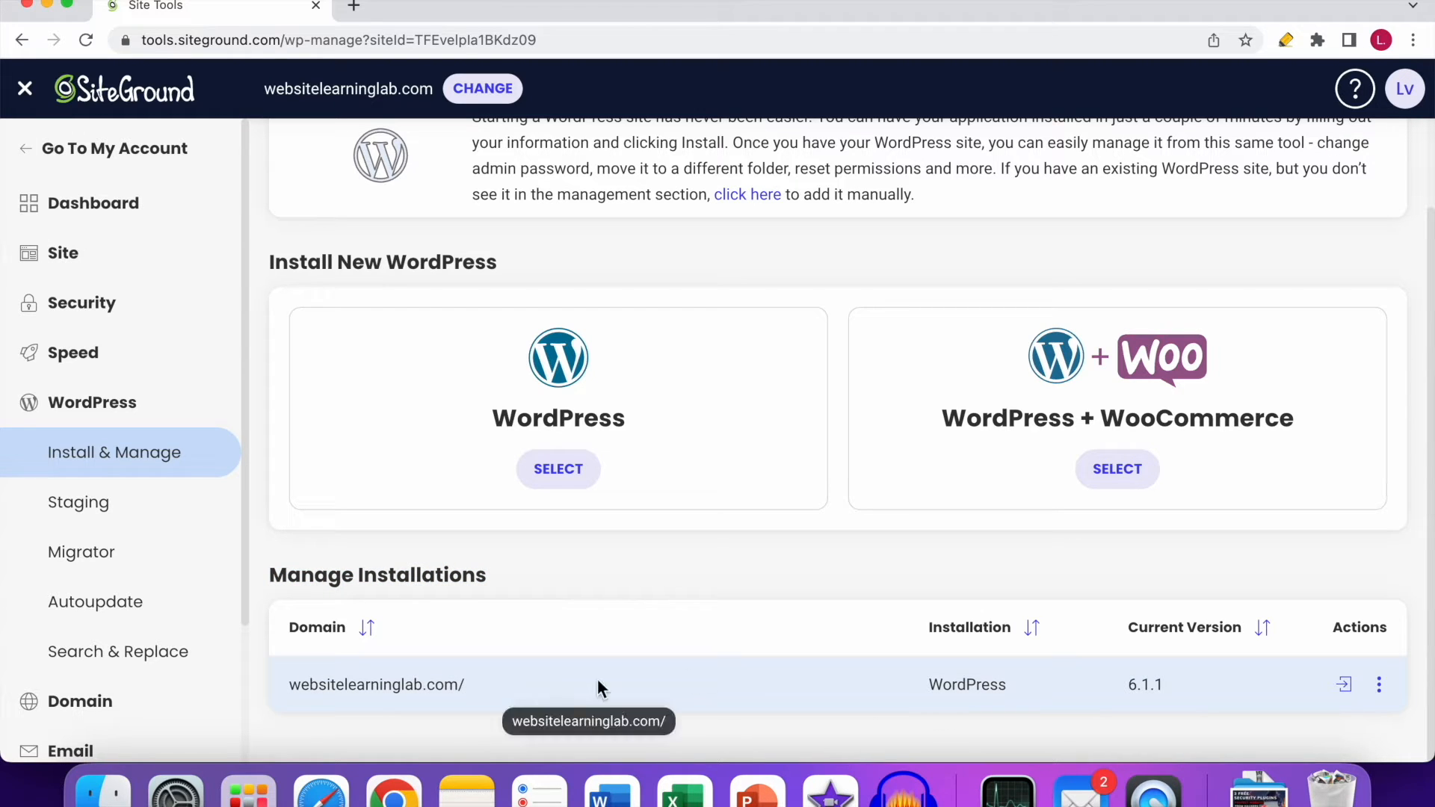
mouse_move(1342, 684)
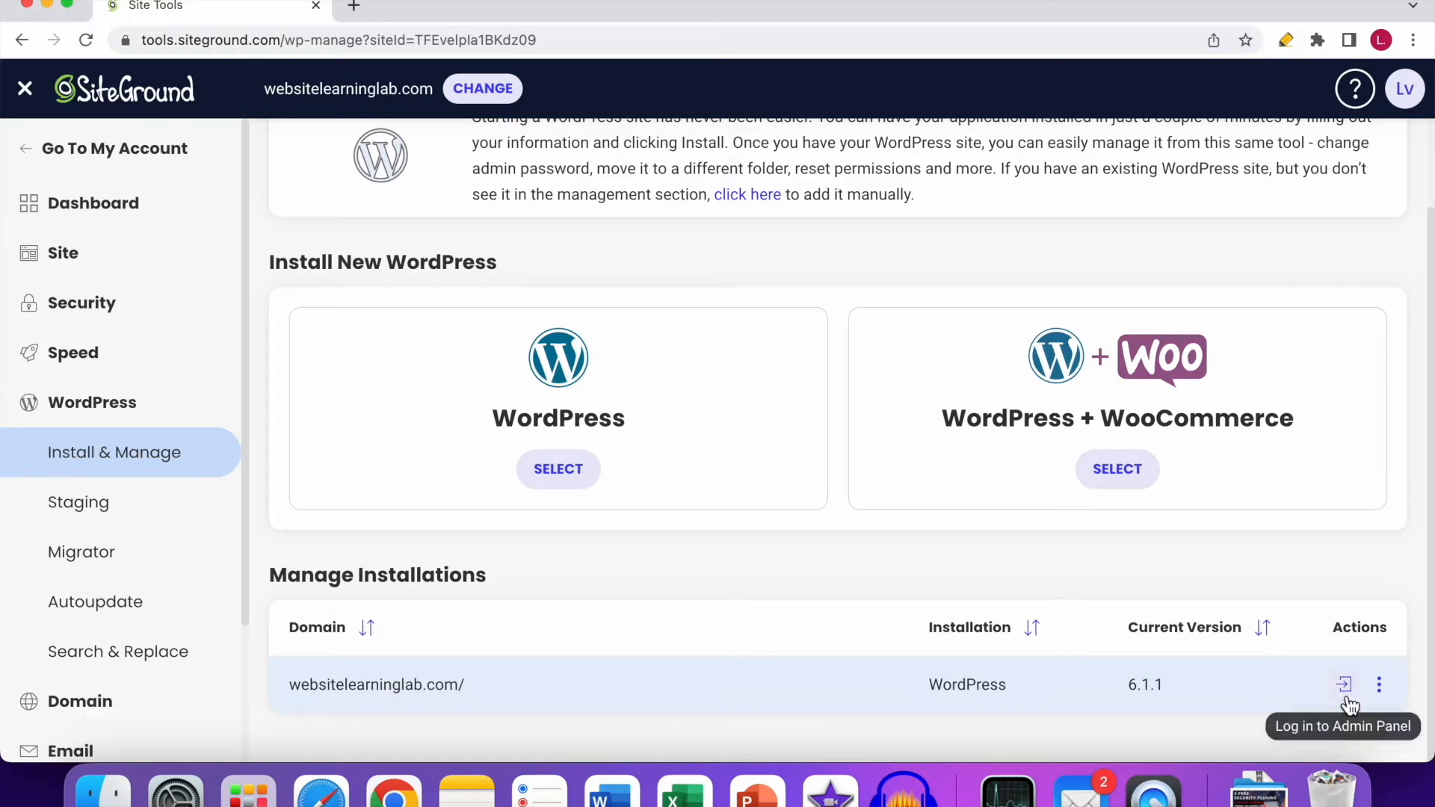
mouse_move(1341, 699)
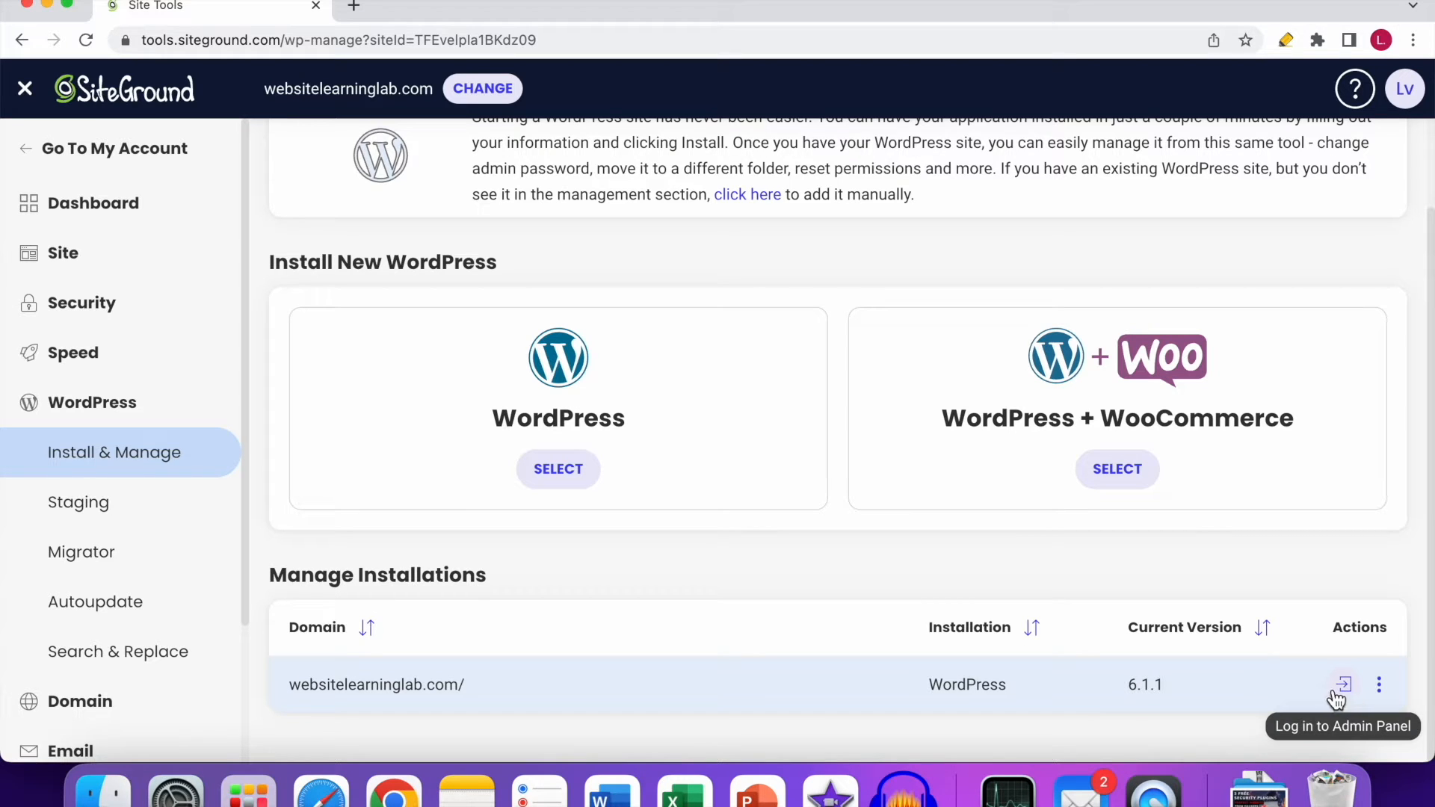
mouse_move(1340, 699)
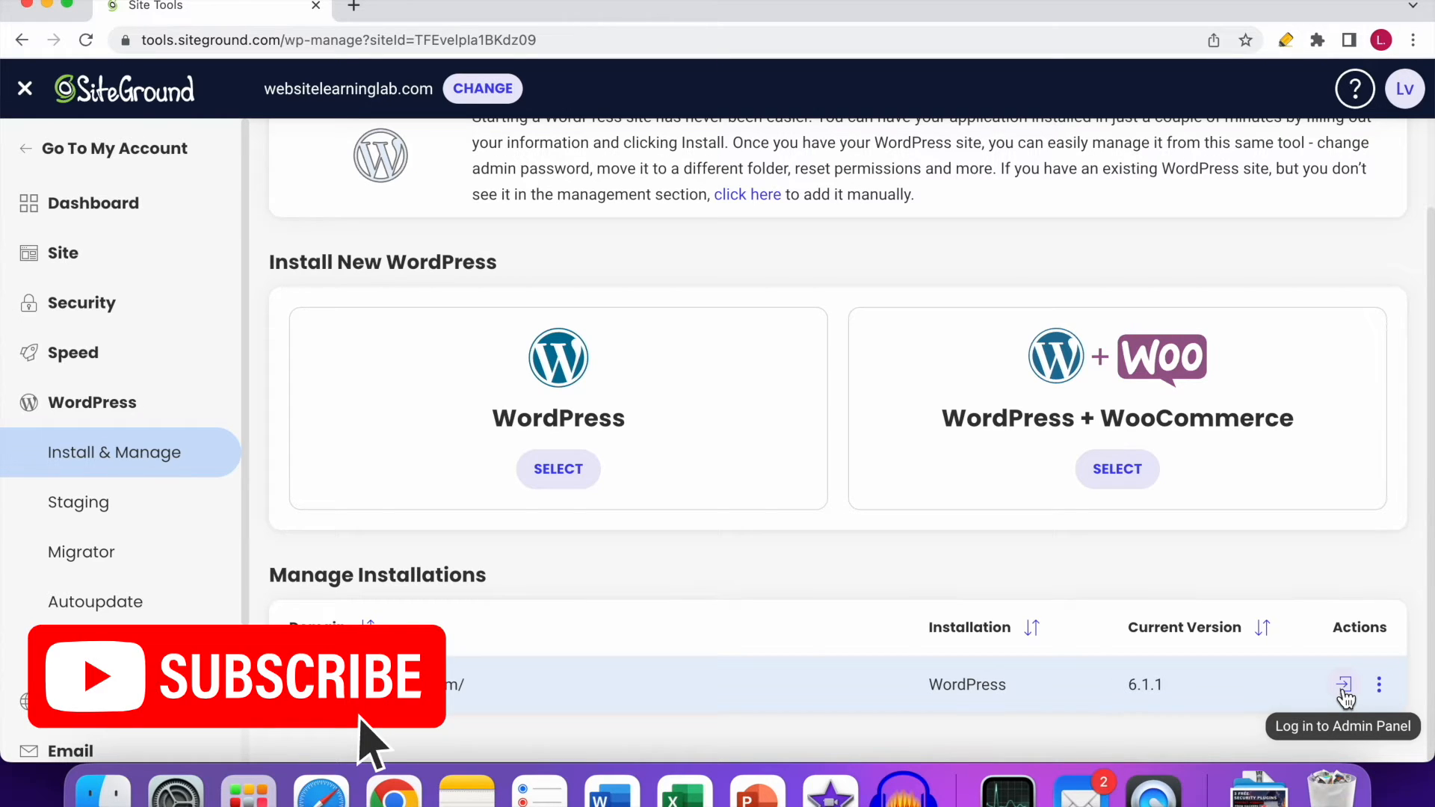
- Log in to the websitelearninglab.com WordPress admin panel directly from the installation's Actions
left_click(1344, 685)
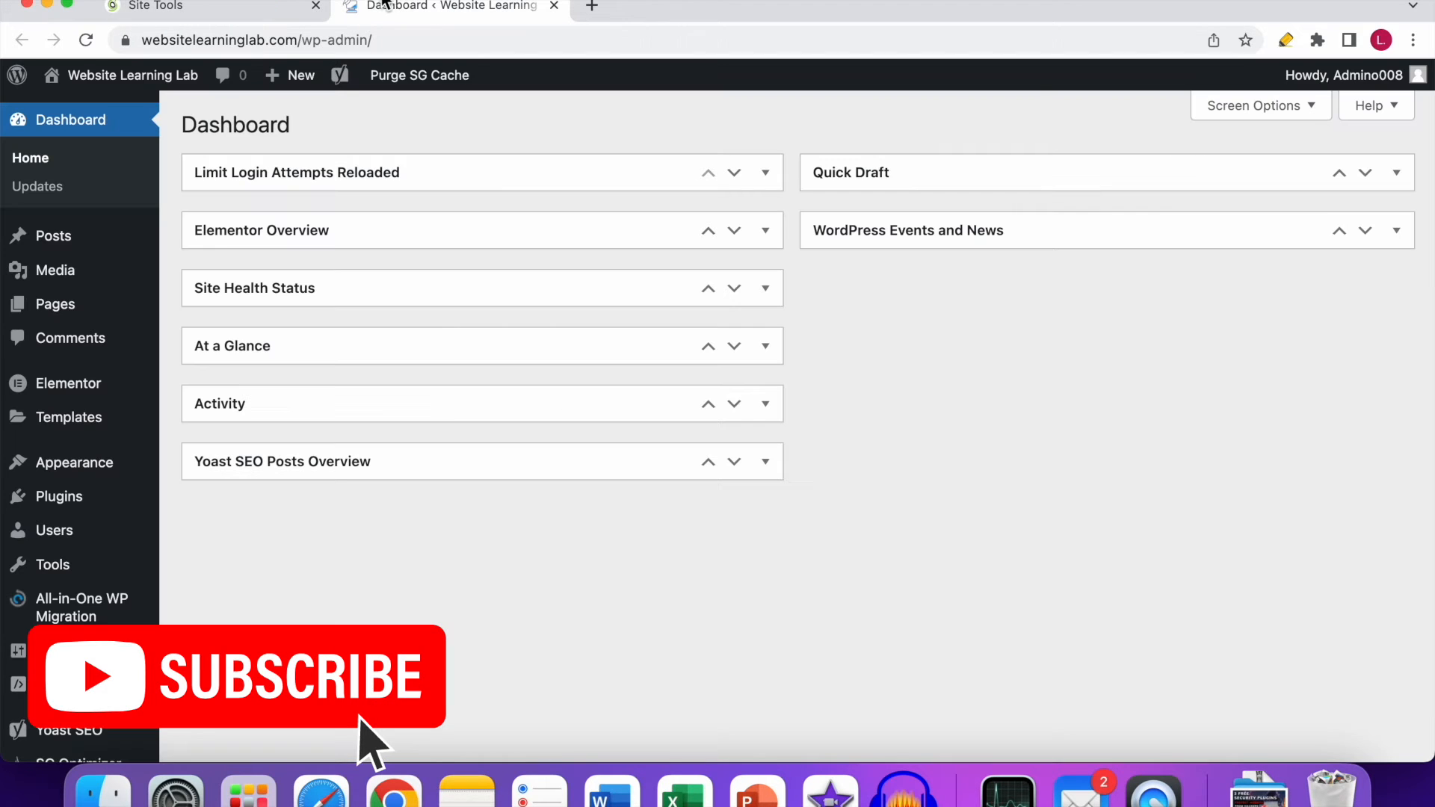
mouse_move(1064, 534)
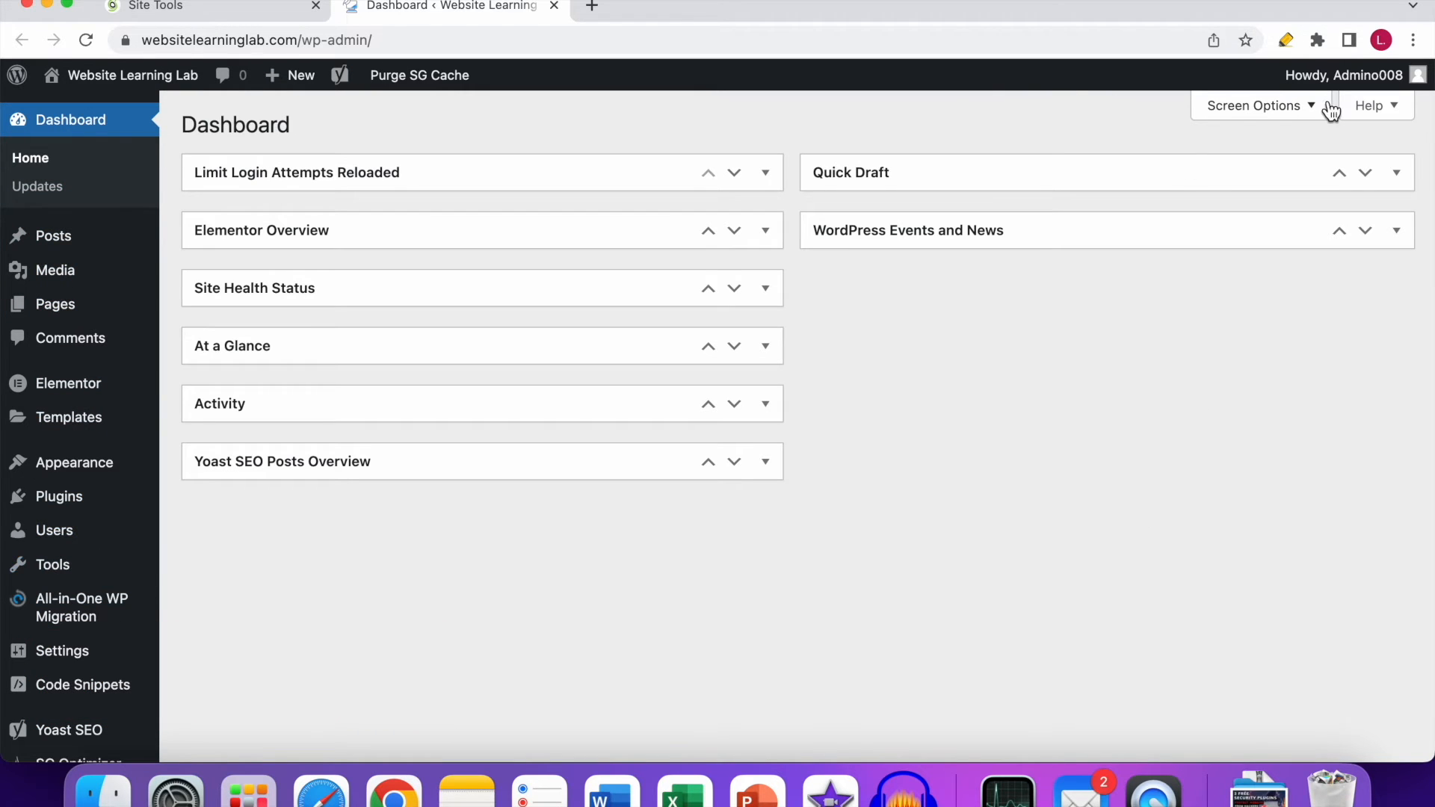
mouse_move(940, 508)
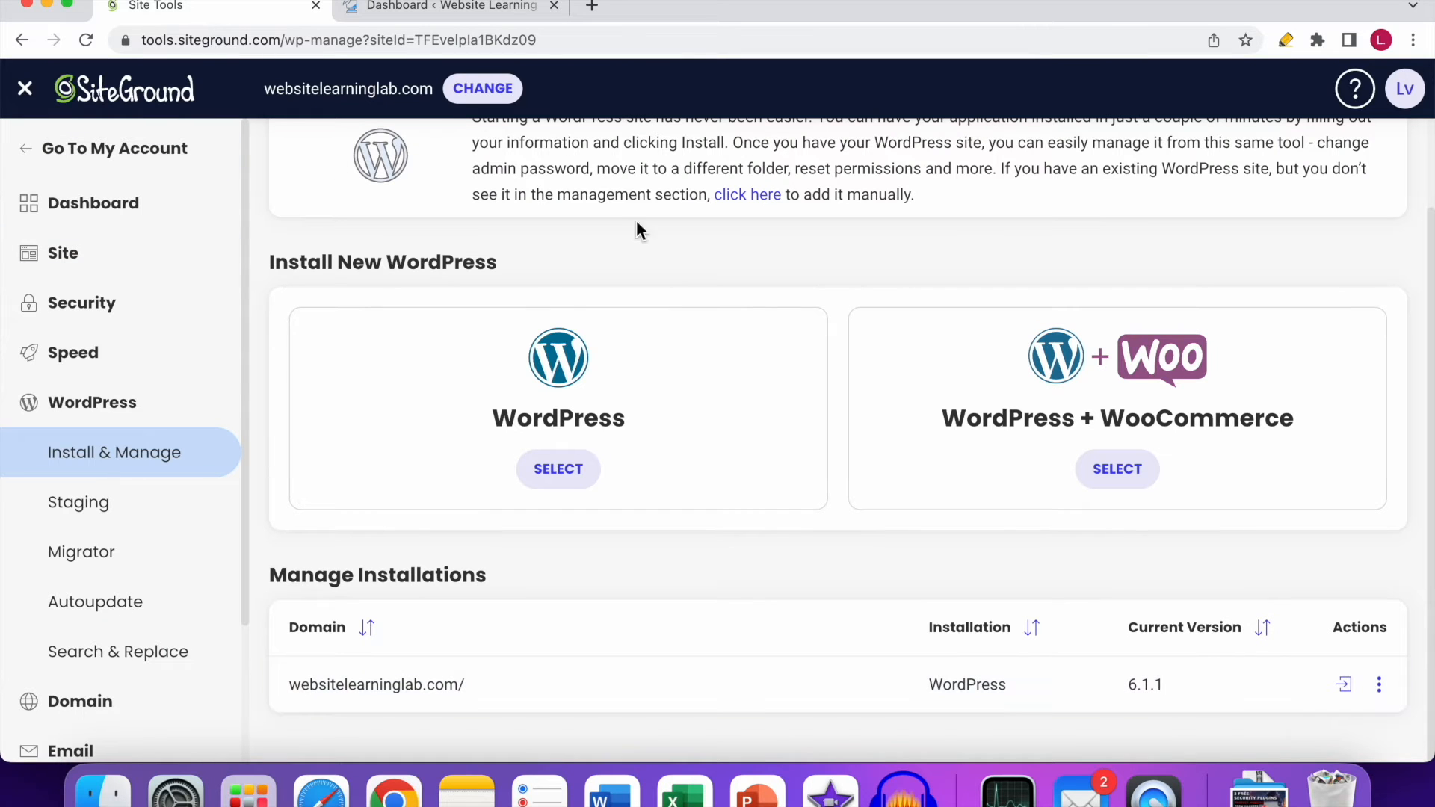
mouse_move(440, 350)
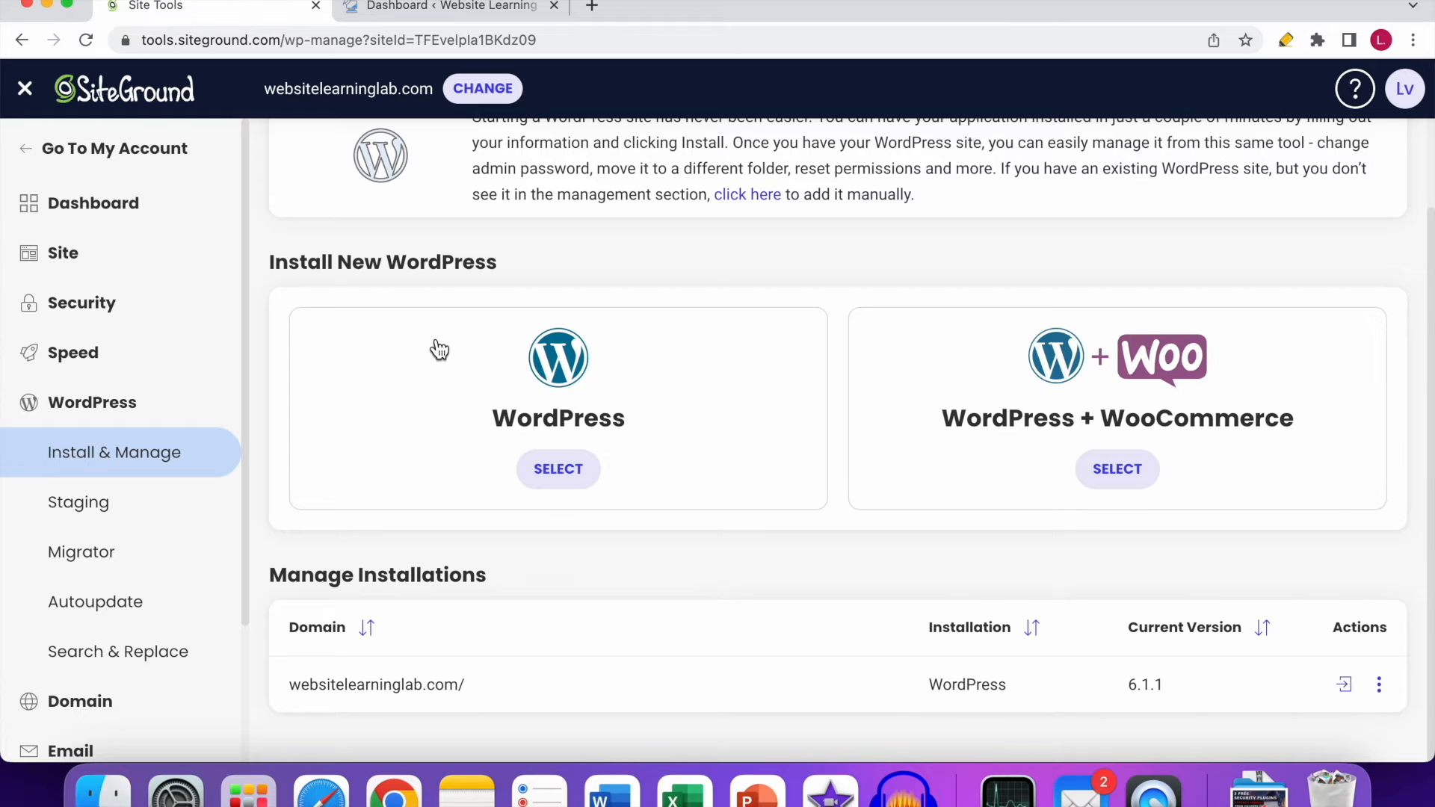
mouse_move(372, 486)
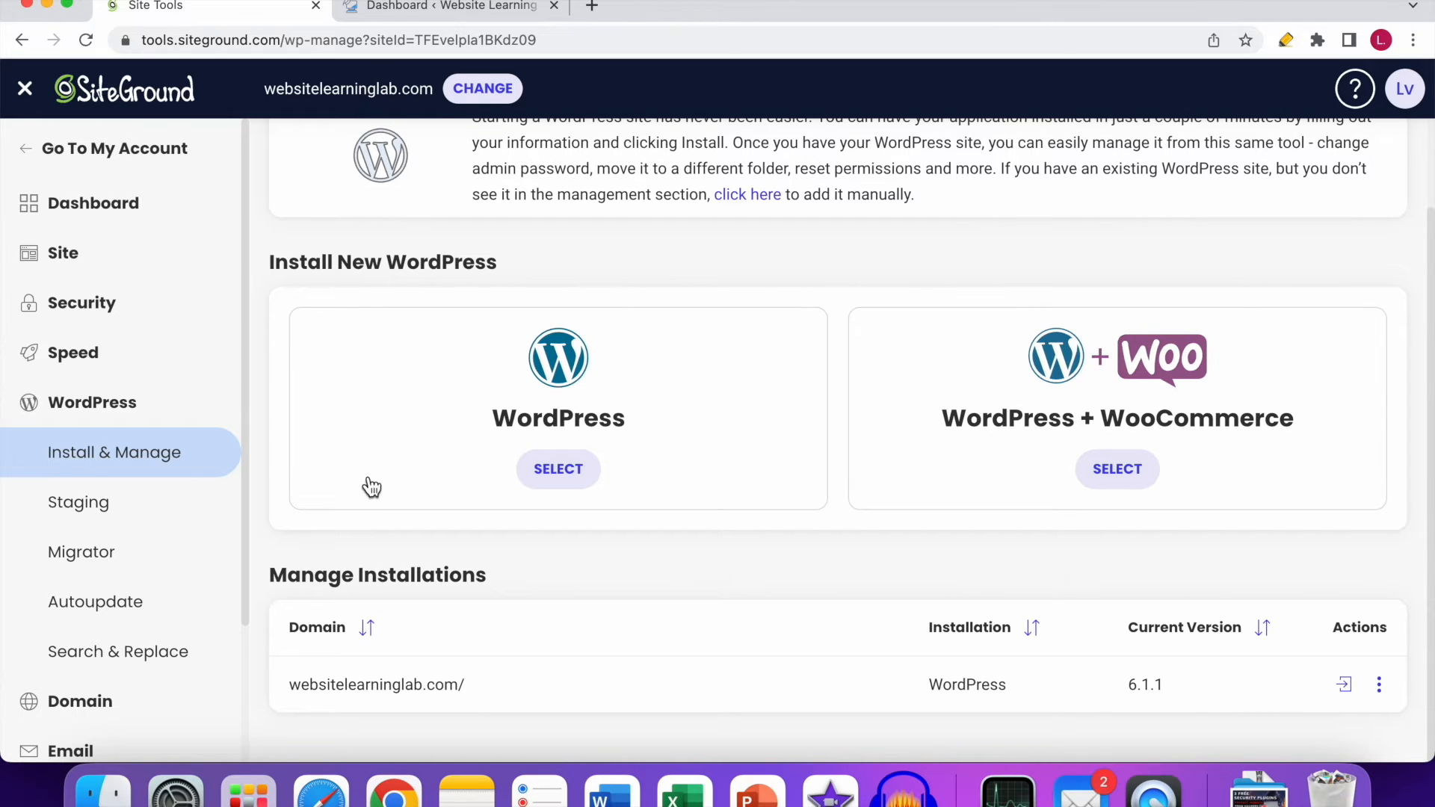
mouse_move(369, 88)
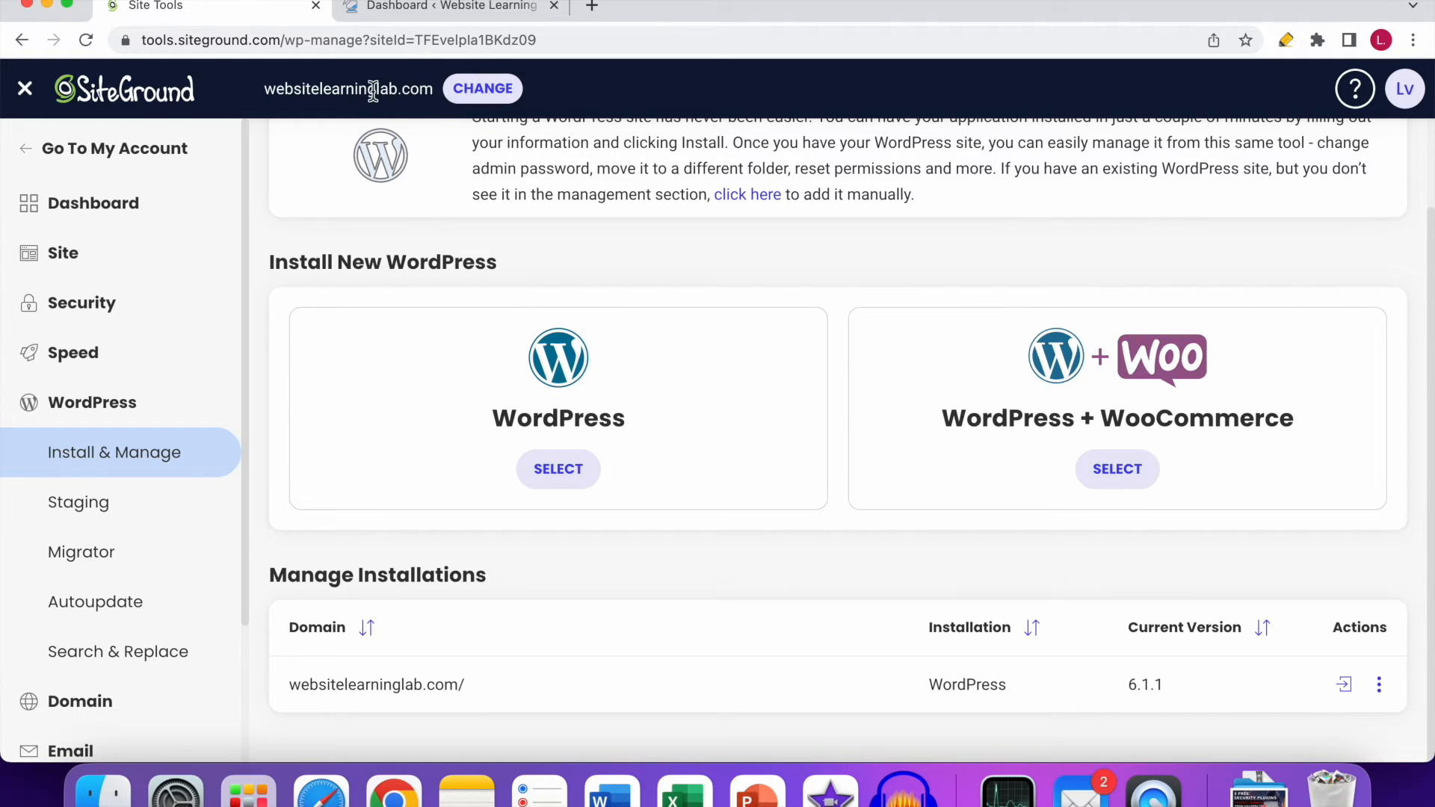
left_click(483, 89)
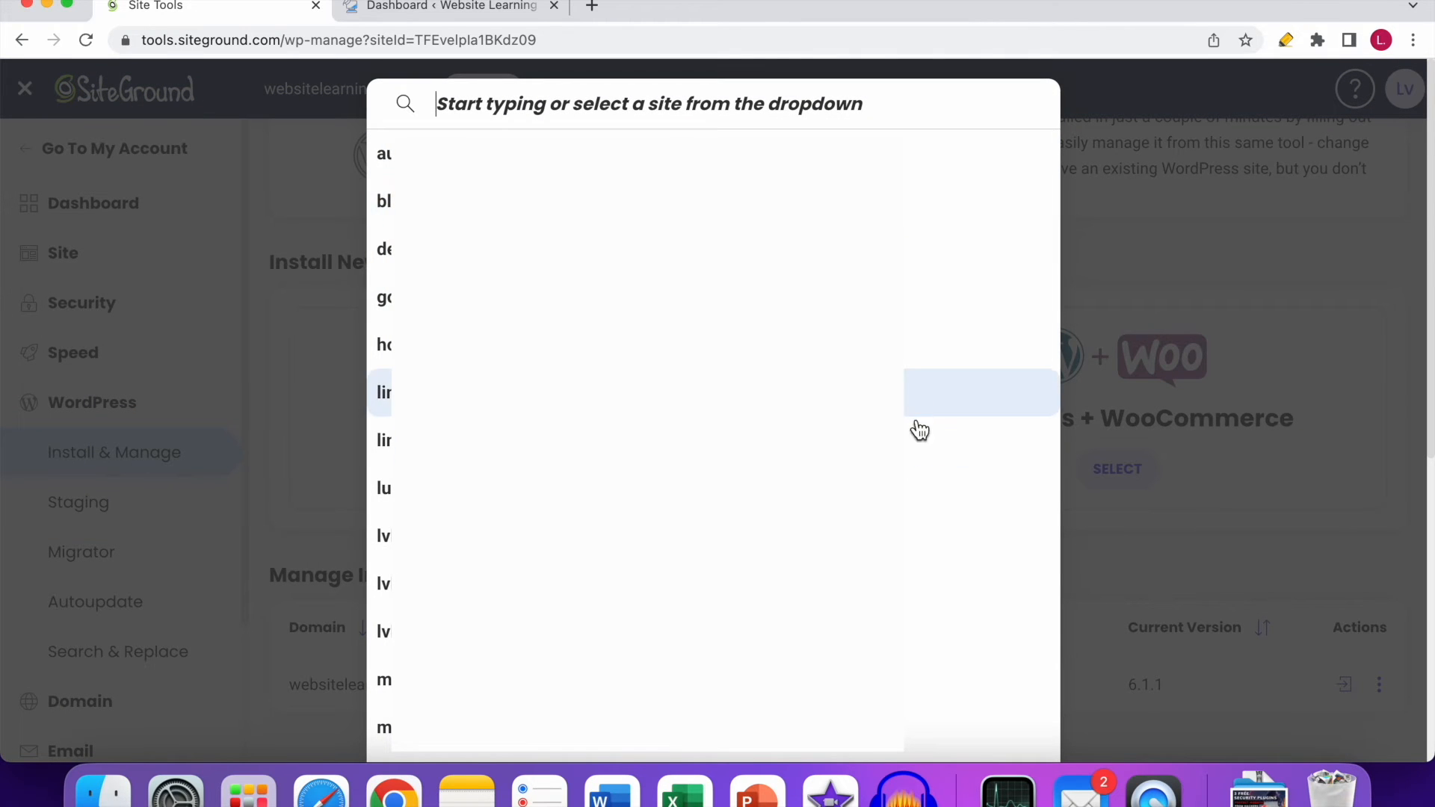
mouse_move(915, 709)
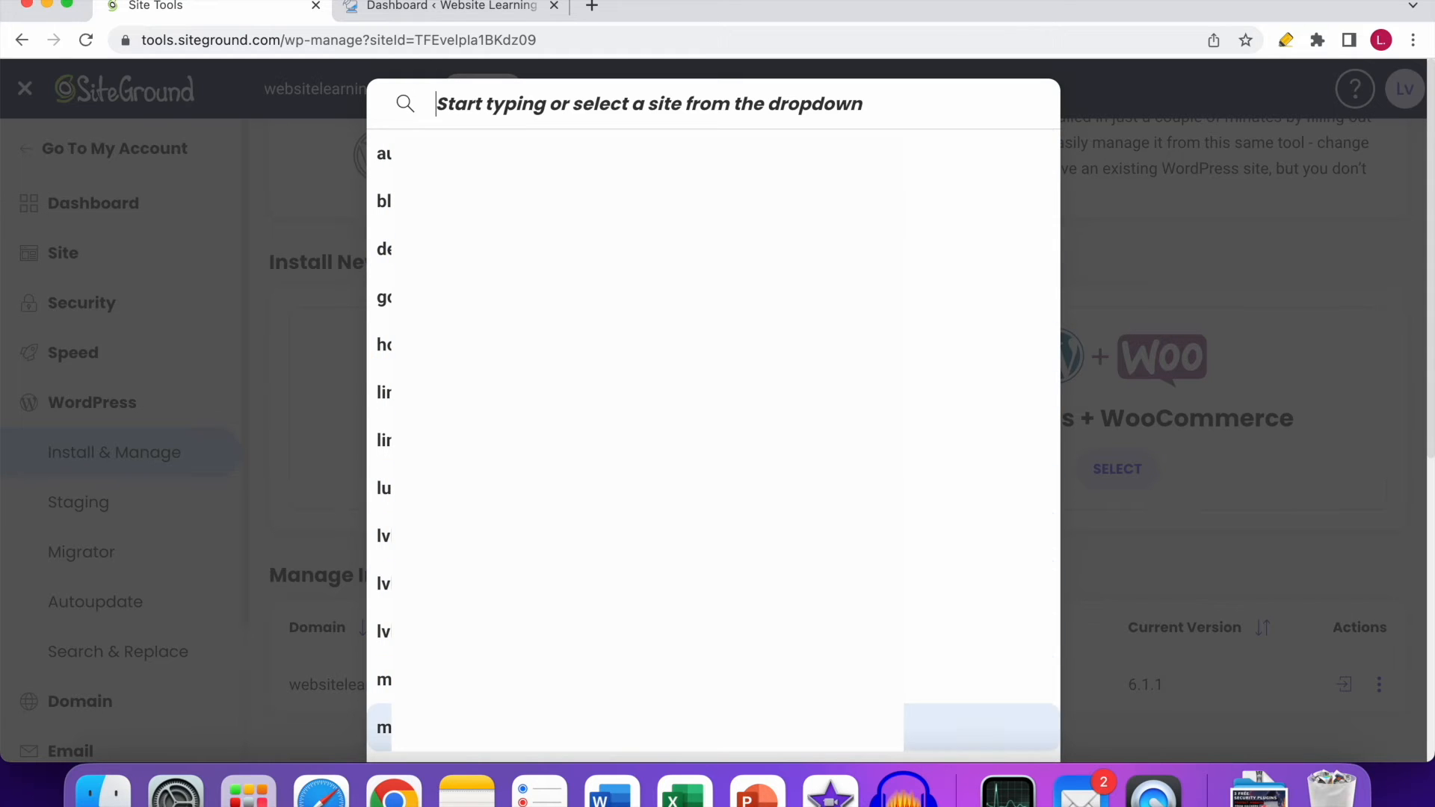
mouse_move(1201, 541)
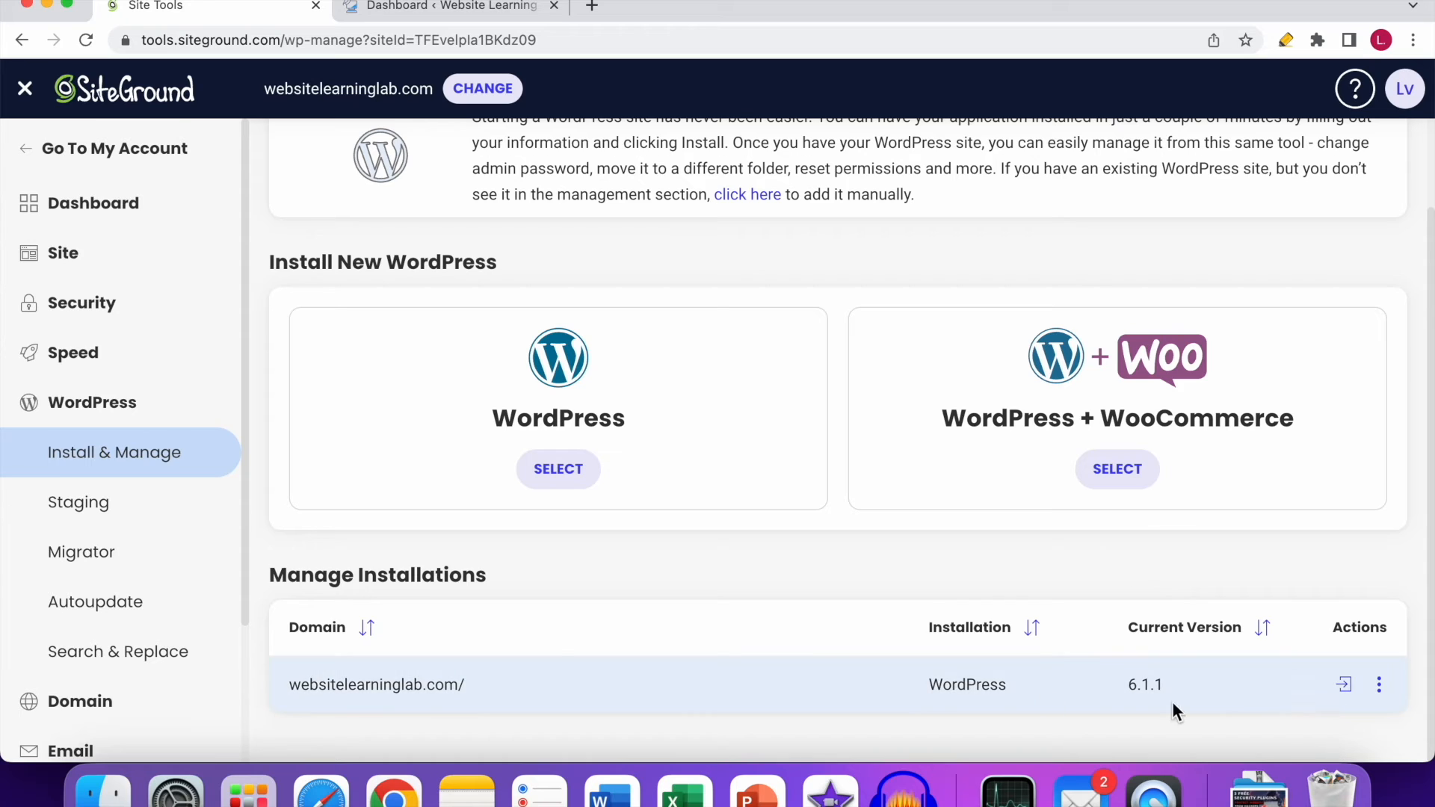
mouse_move(150, 467)
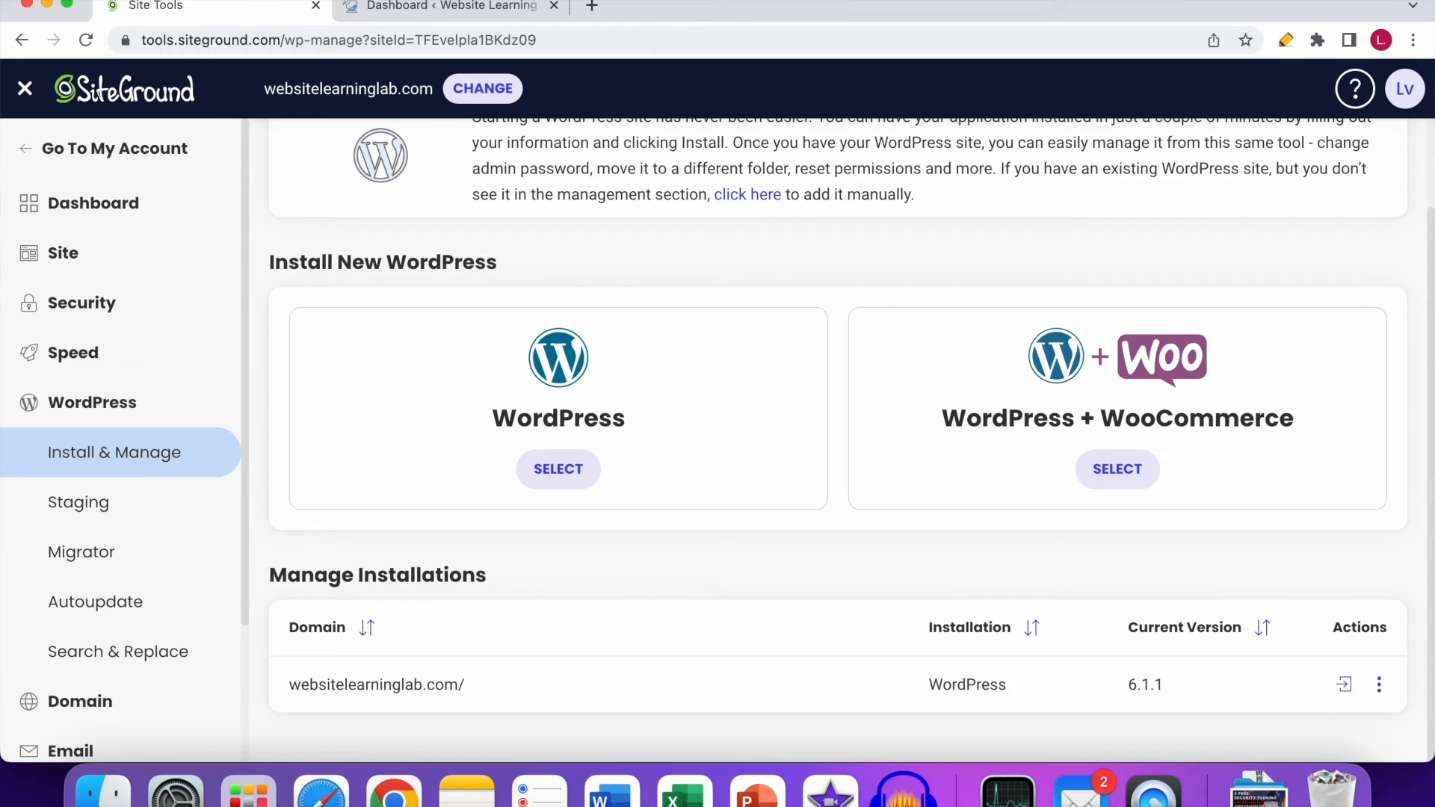
mouse_move(1344, 685)
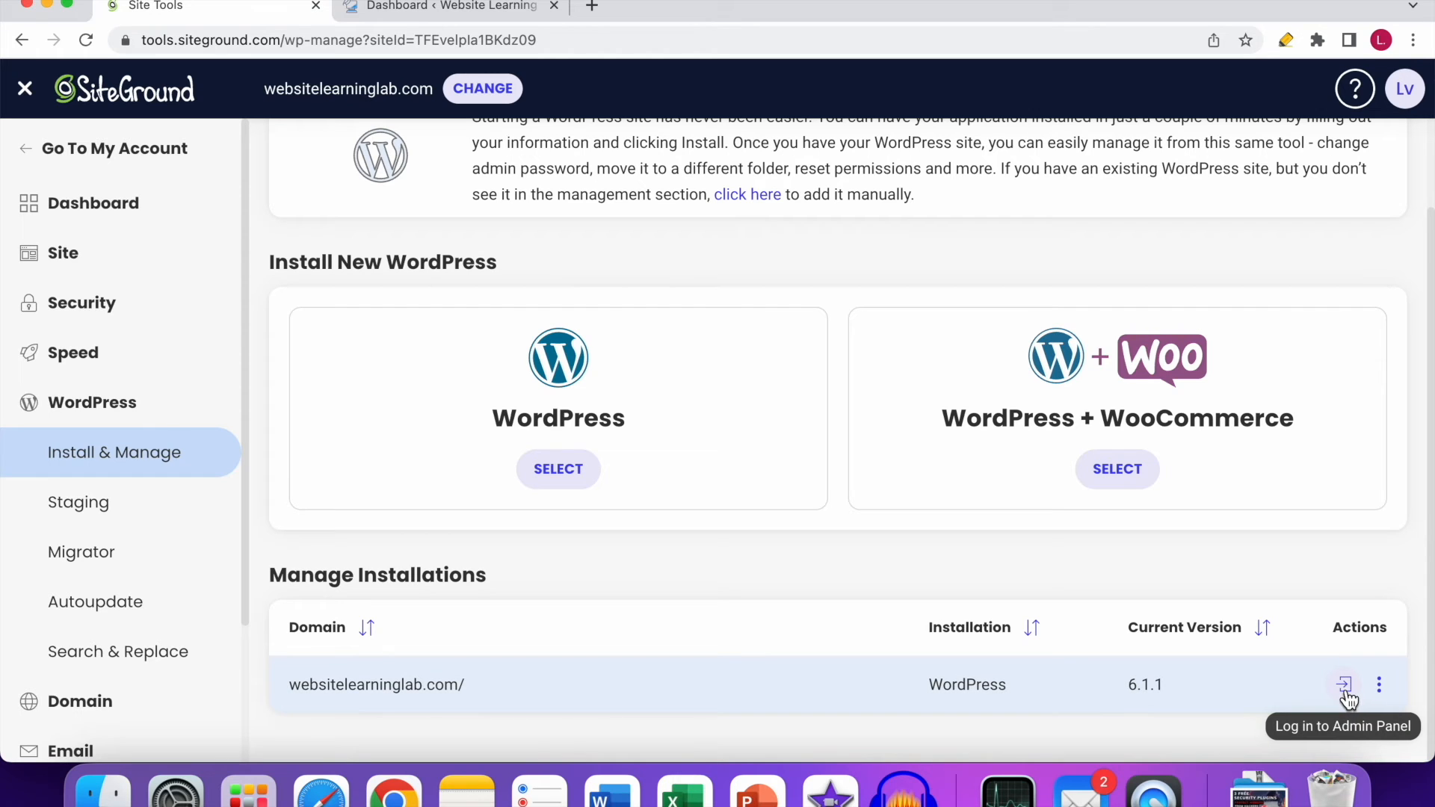
mouse_move(941, 658)
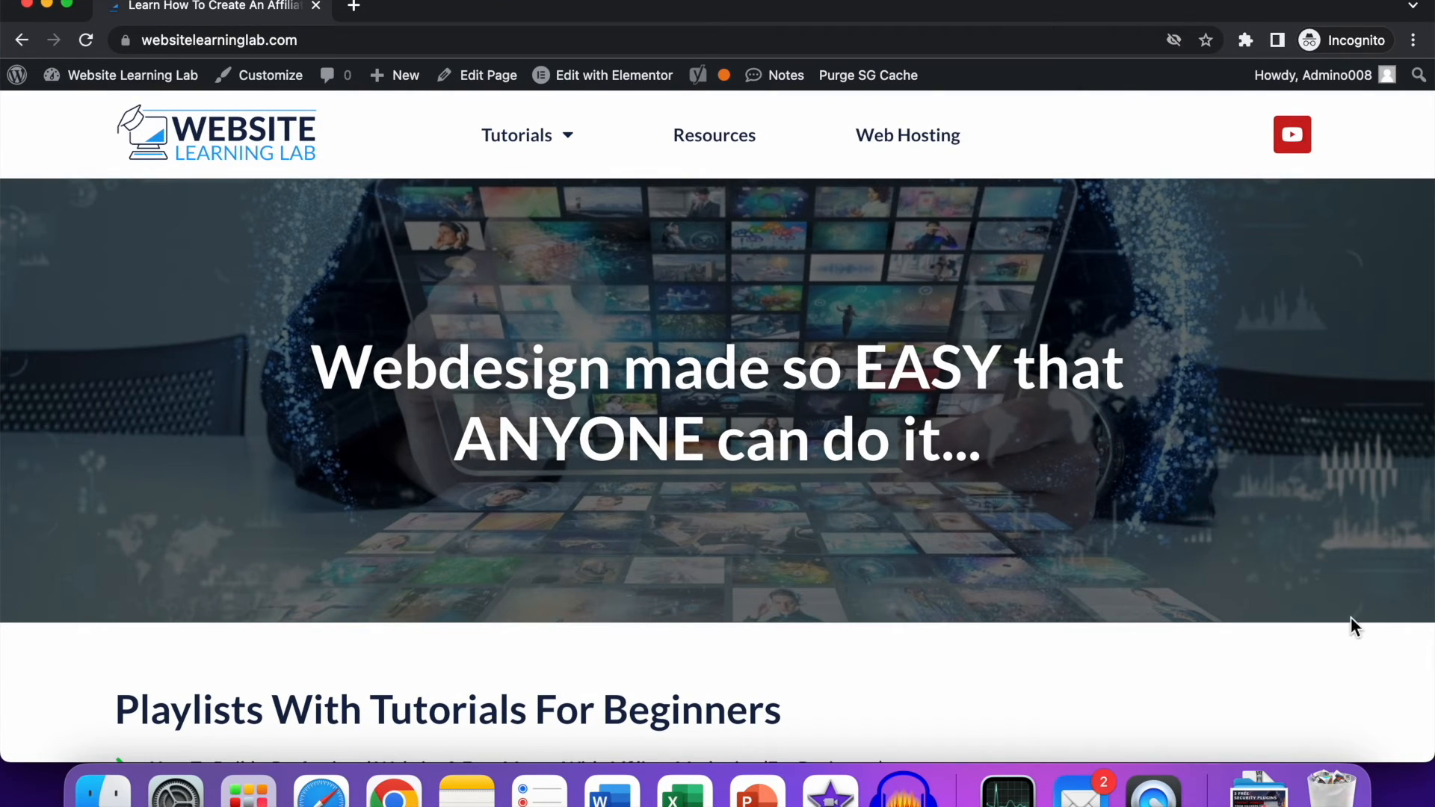
- Append 'wp-admin' to the websitelearninglab.com address to reach the WordPress login page
left_click(218, 38)
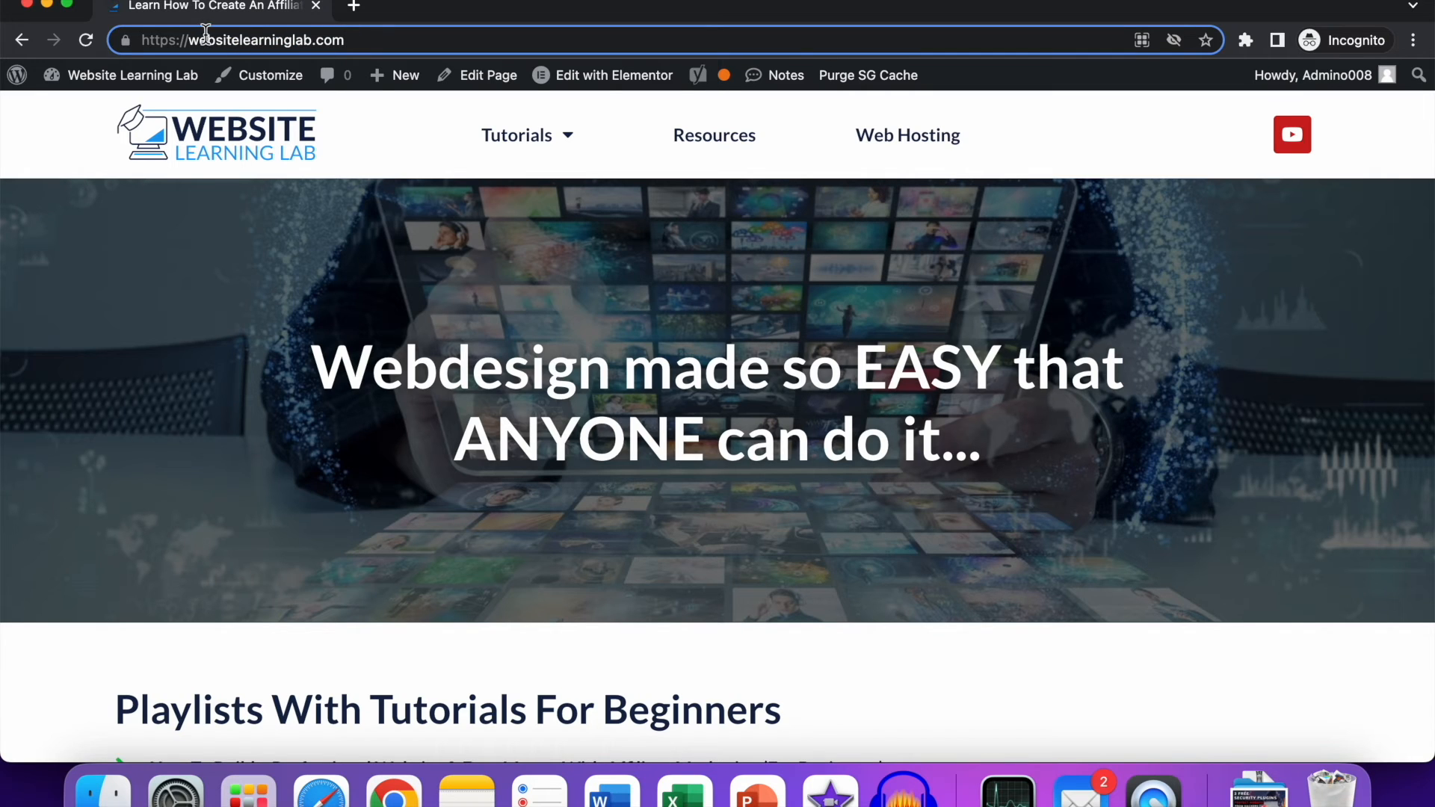
mouse_move(379, 39)
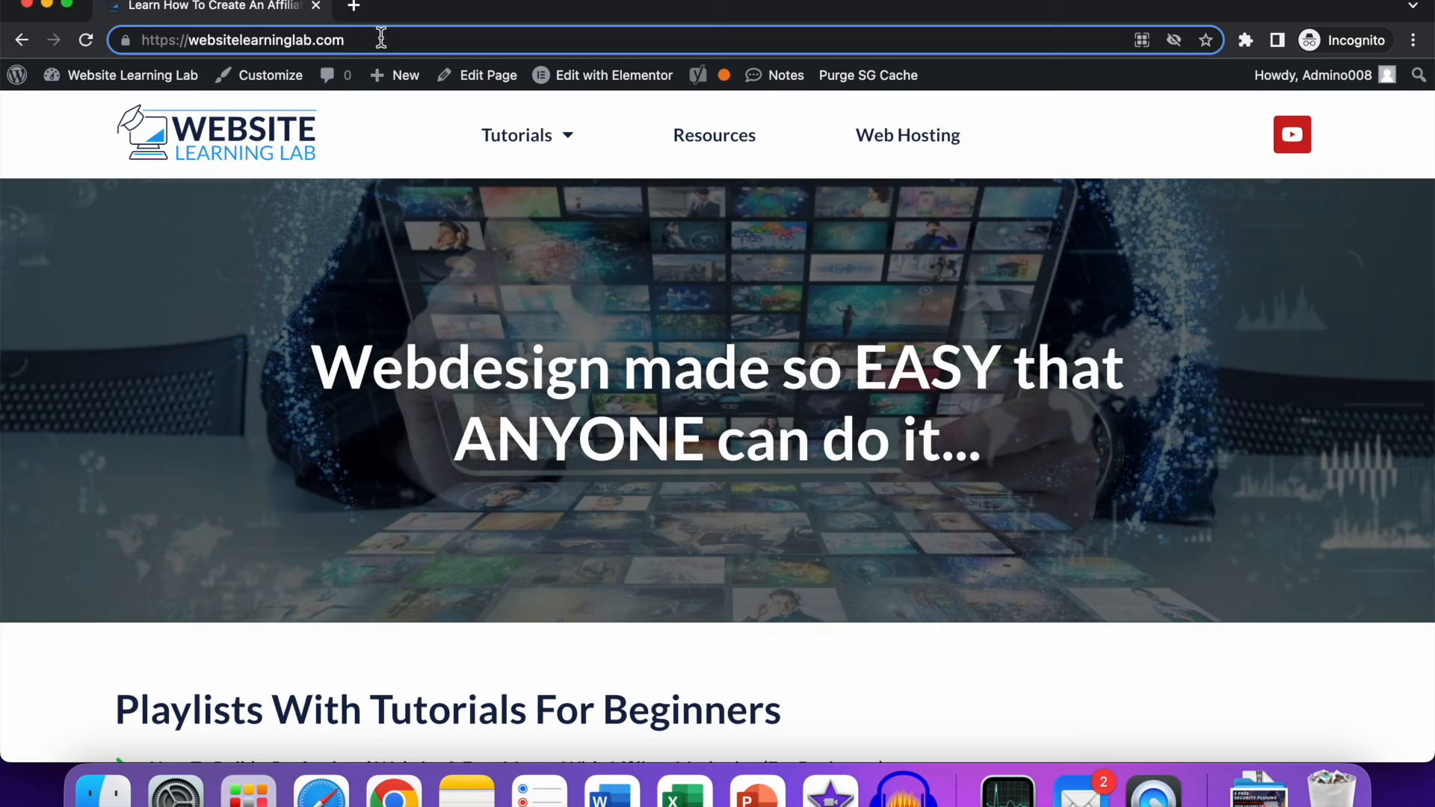
left_click(243, 39)
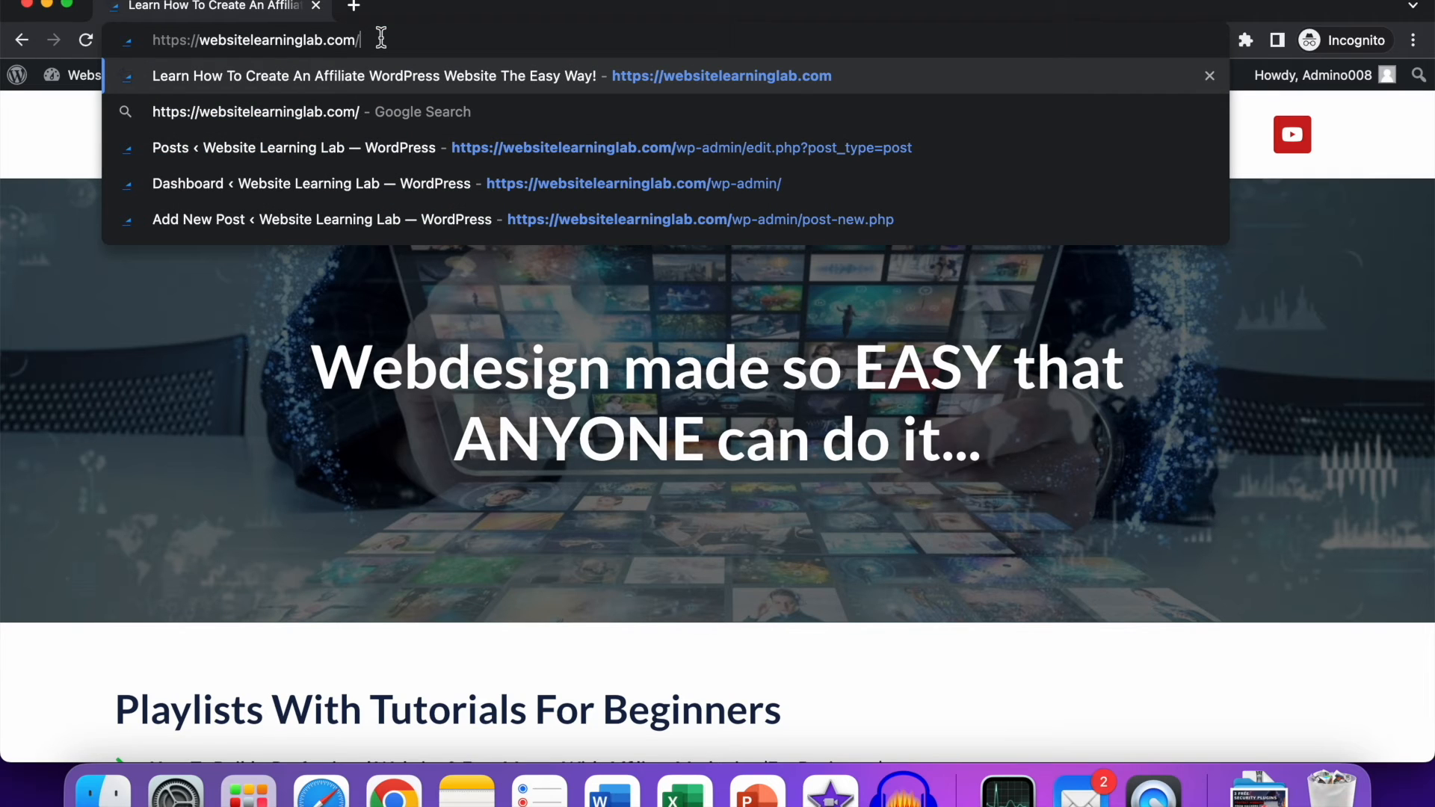
type("wp-")
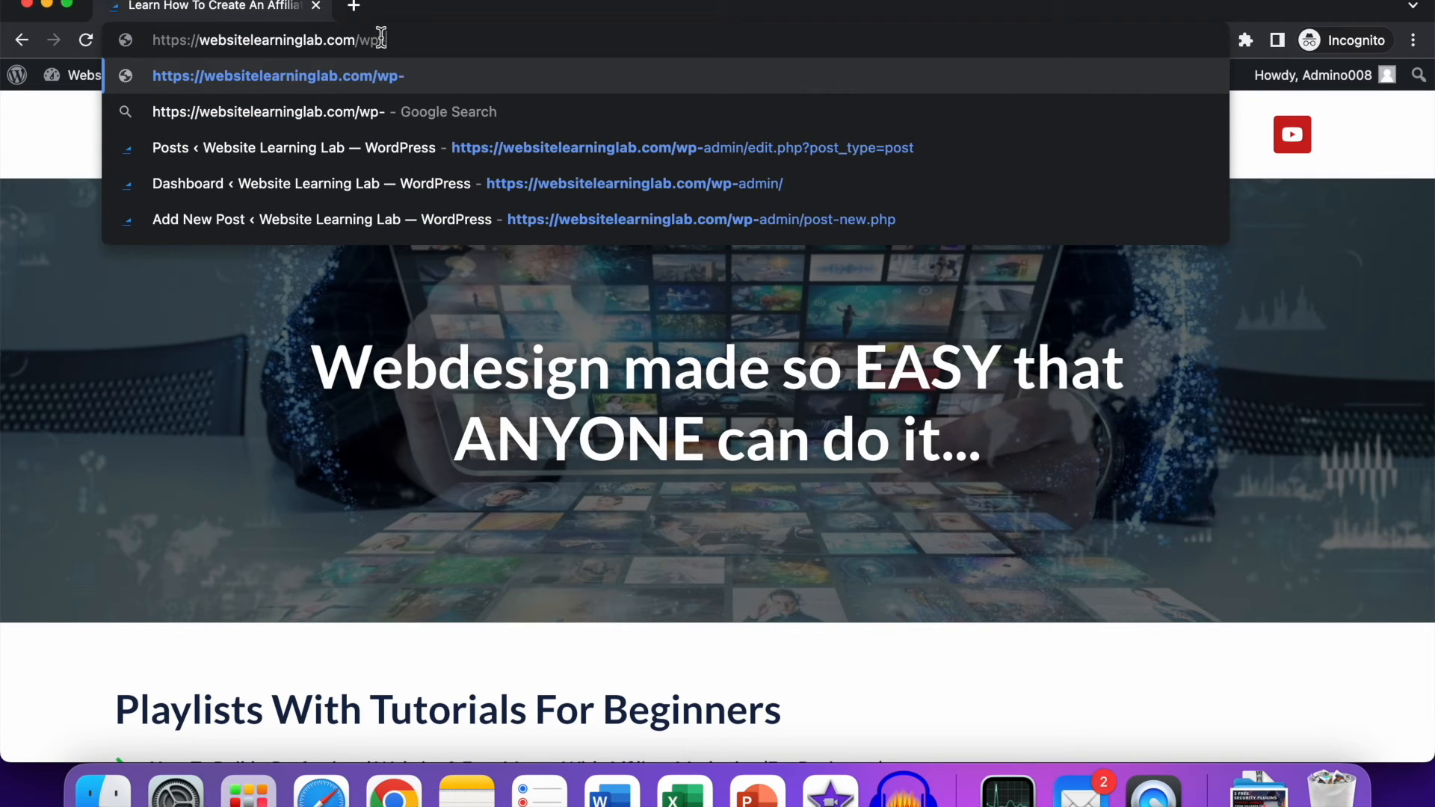
type("admin%2F&reauth=1")
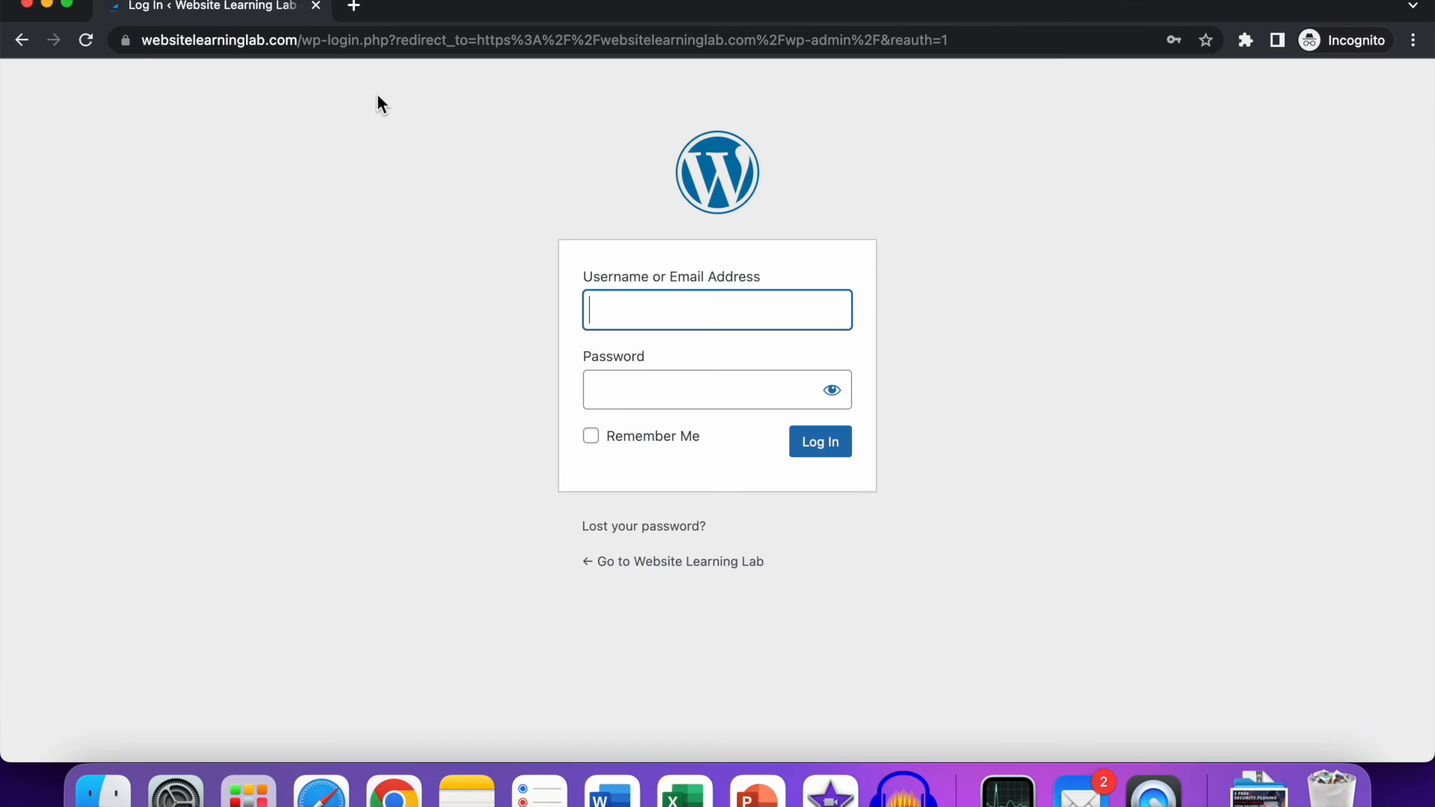
mouse_move(500, 348)
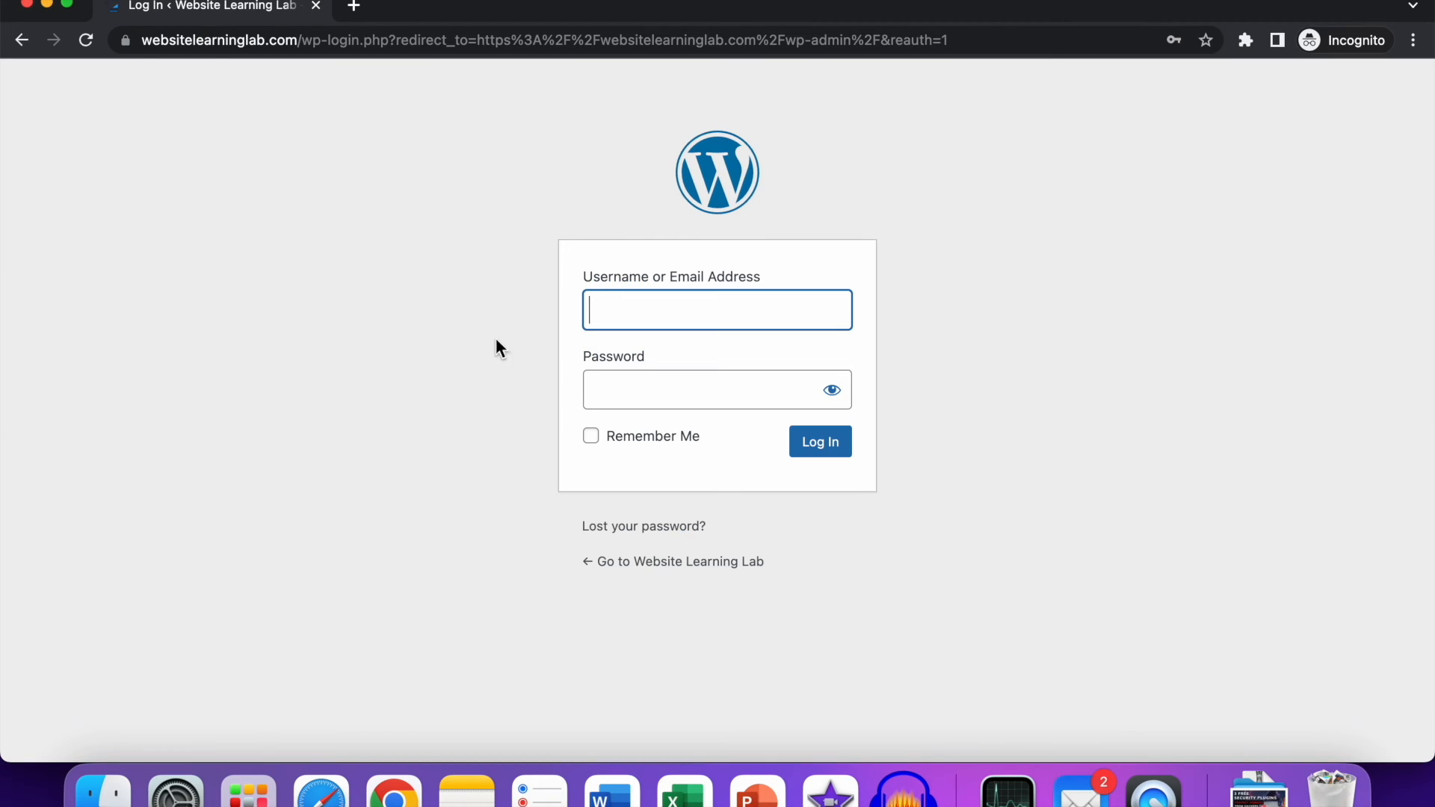
mouse_move(662, 287)
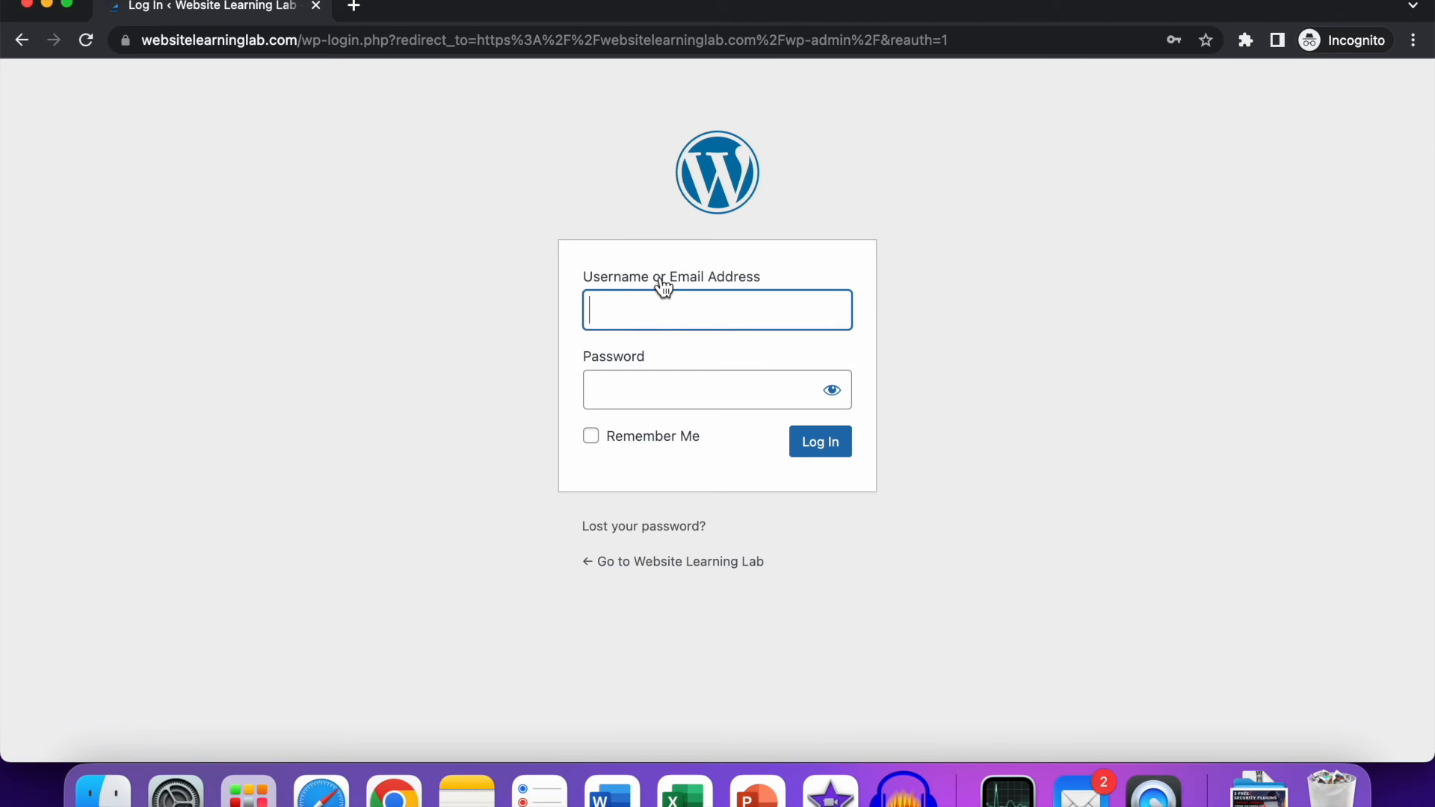
mouse_move(691, 293)
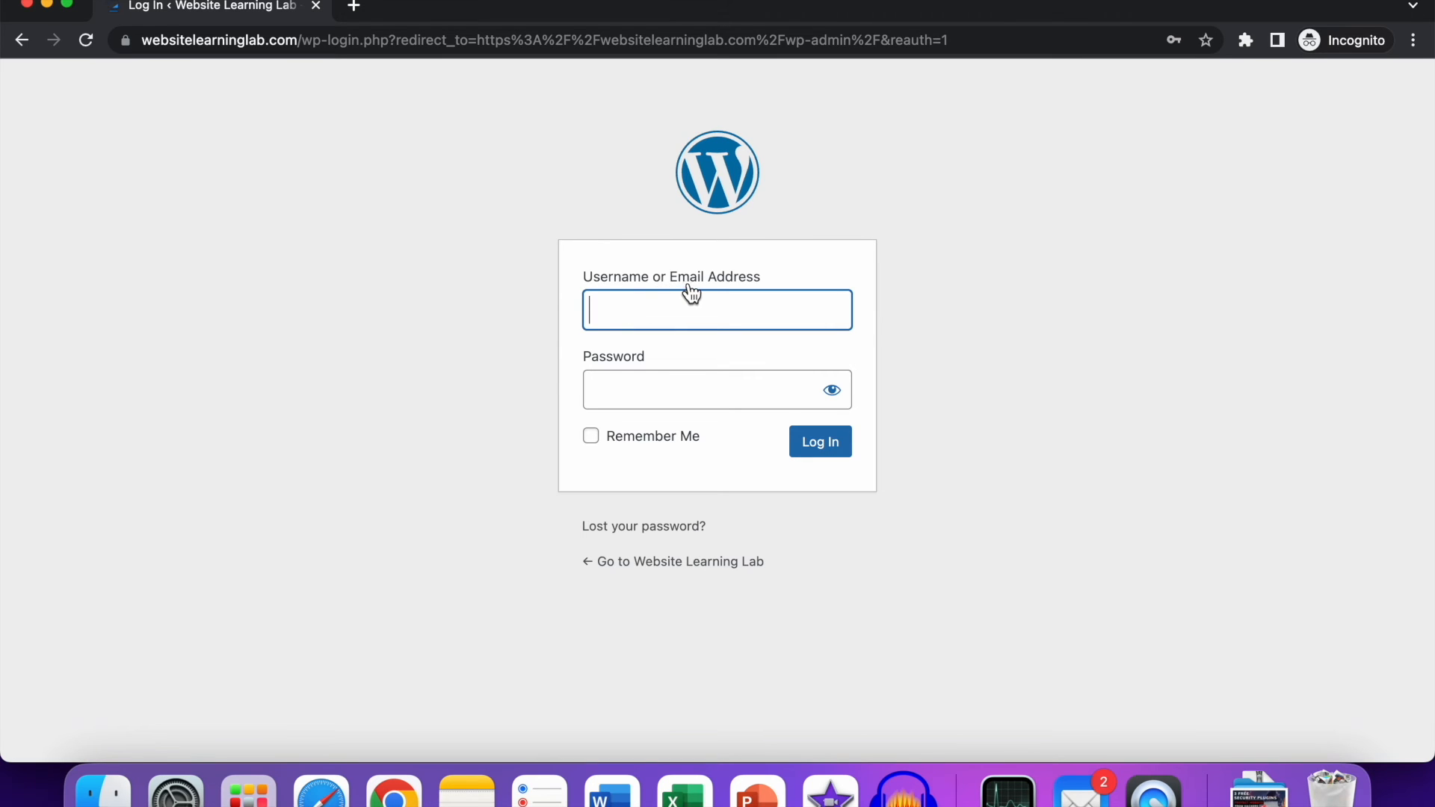
mouse_move(673, 413)
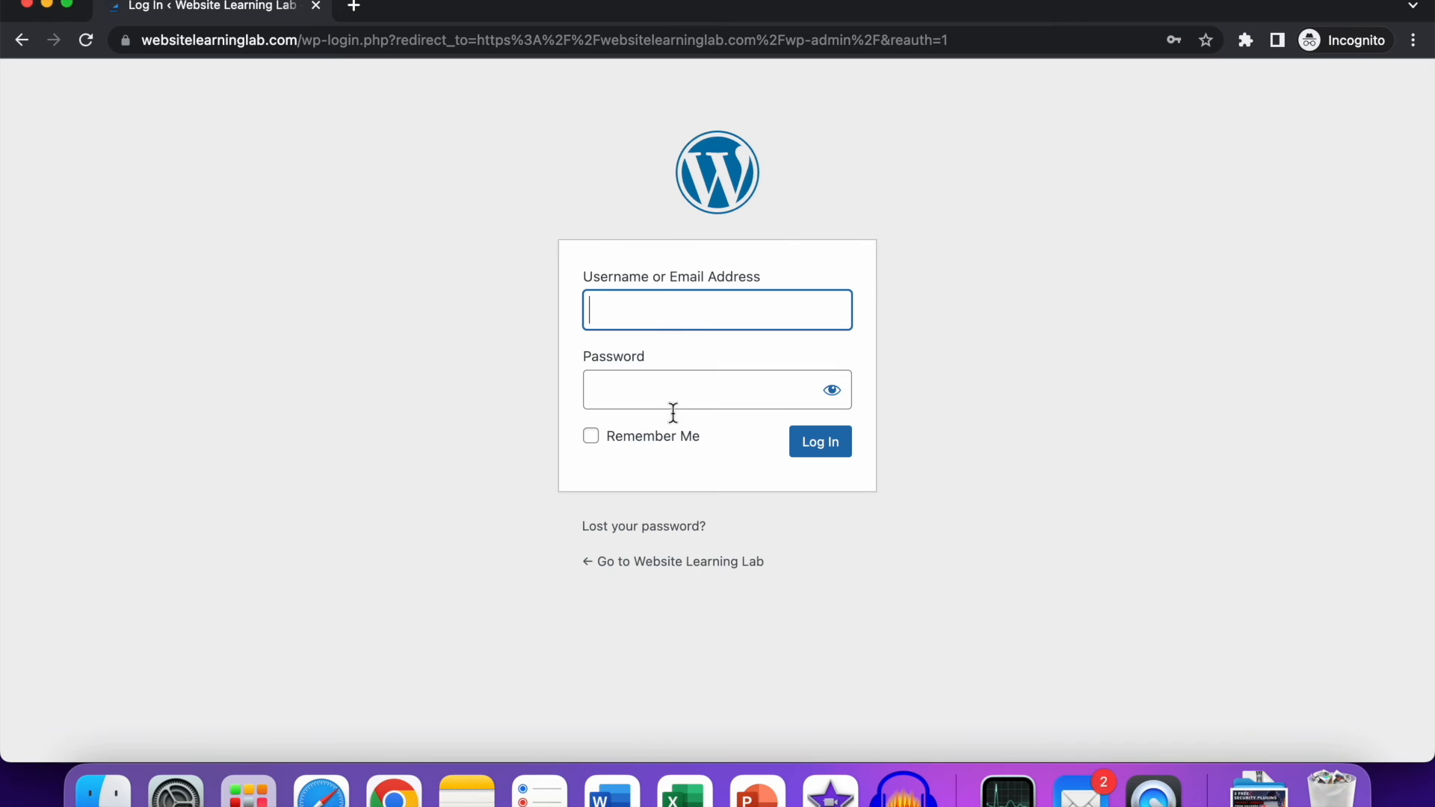
mouse_move(768, 395)
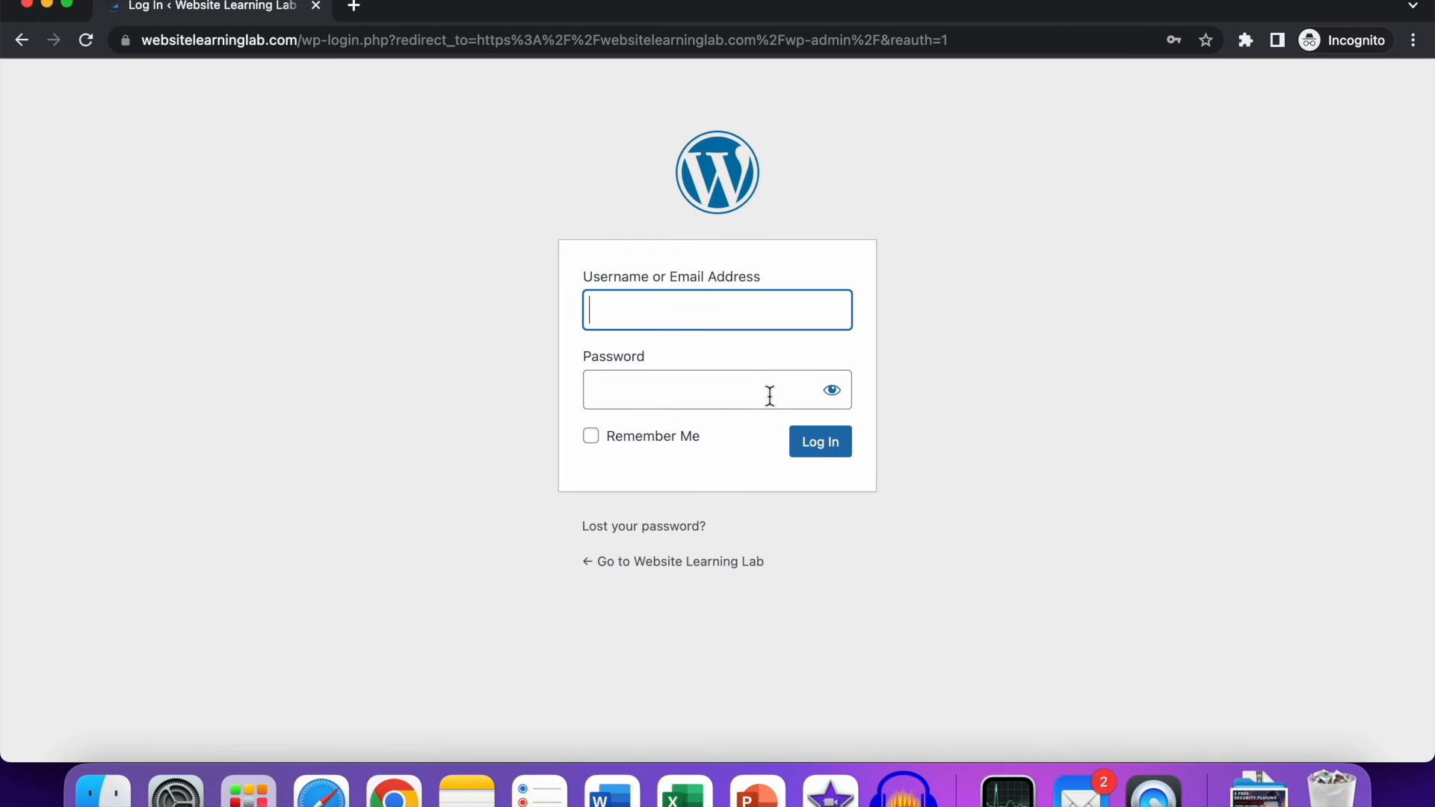
- Sign in with Chrome's saved admin credential and reach the WordPress Dashboard
left_click(717, 309)
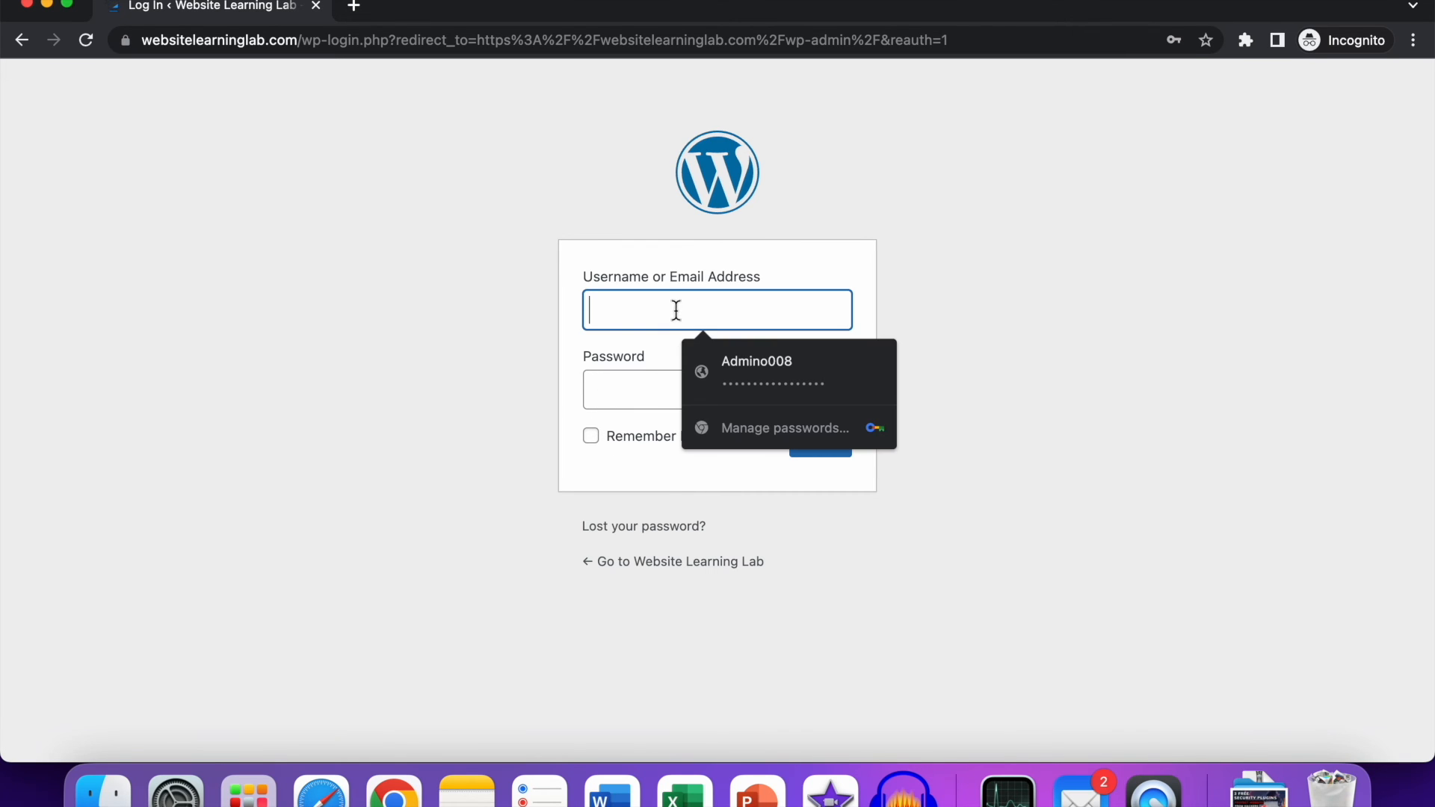
left_click(757, 372)
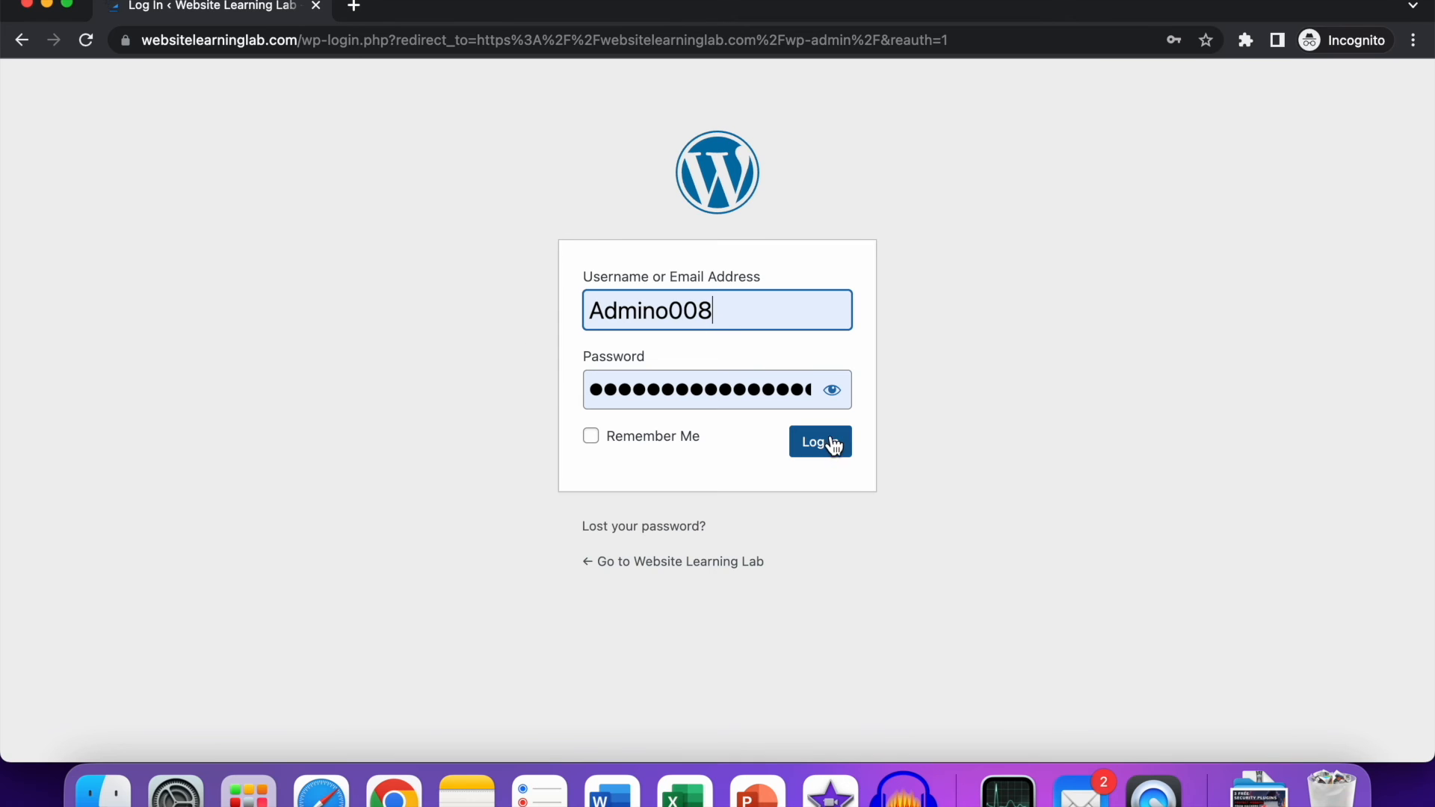
left_click(819, 443)
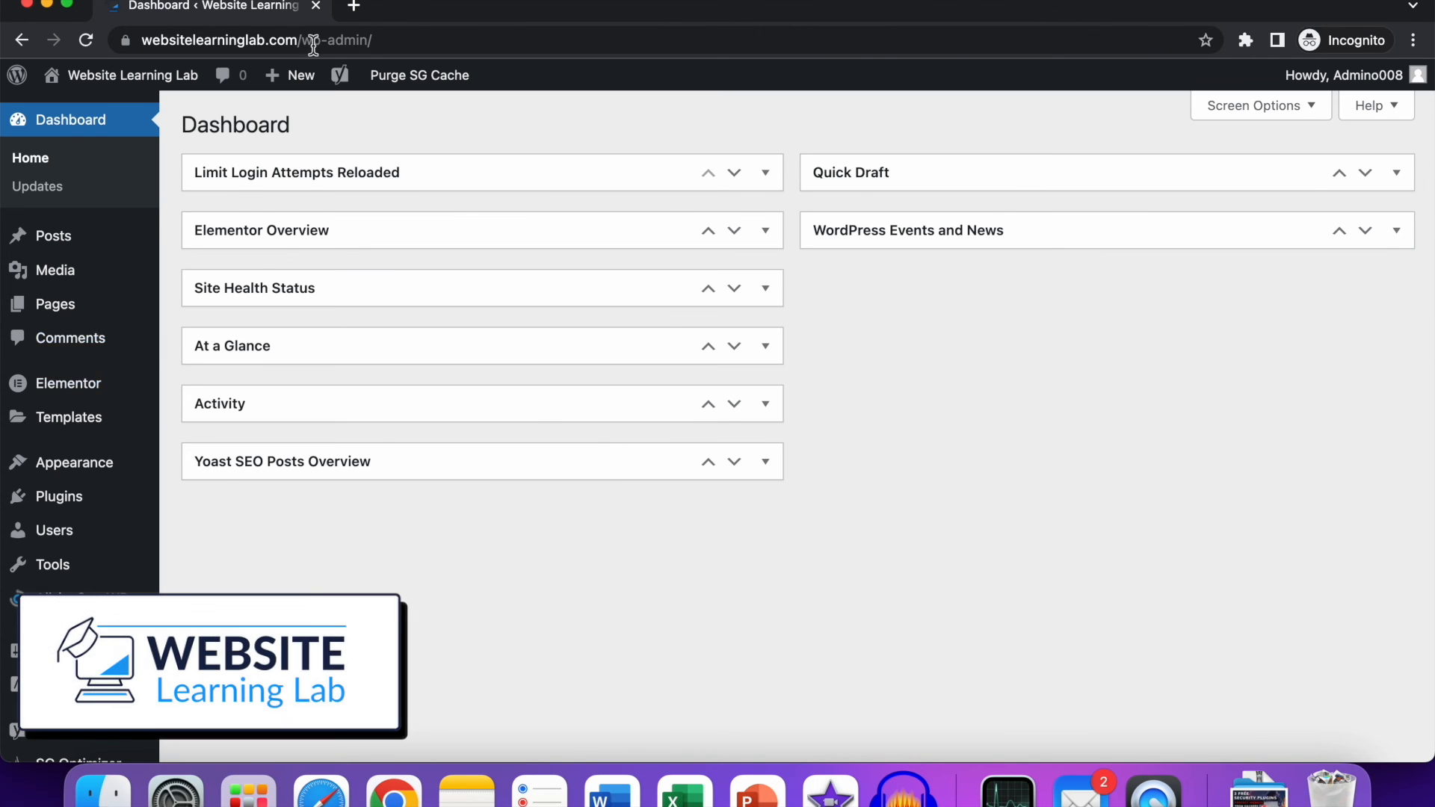
mouse_move(433, 205)
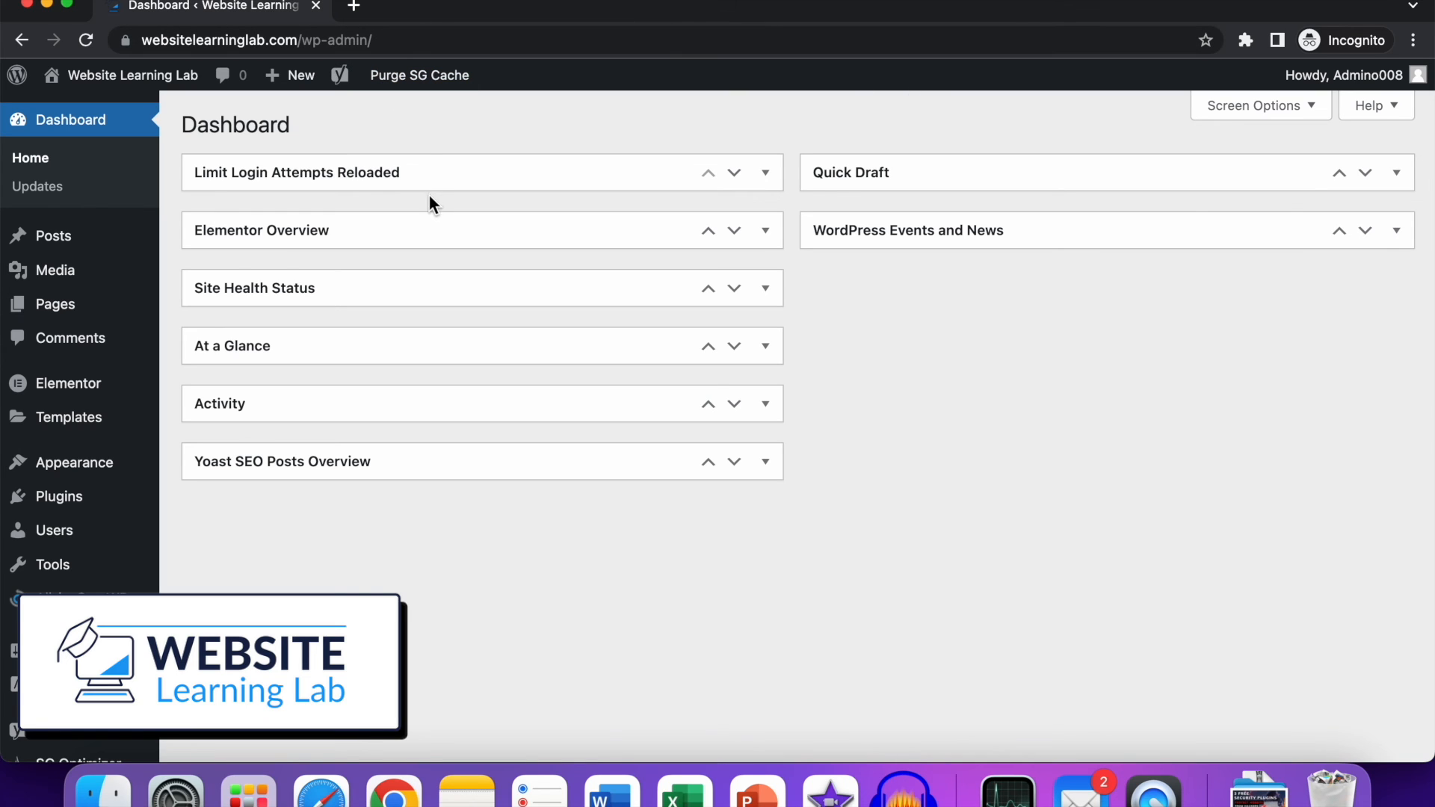
mouse_move(813, 459)
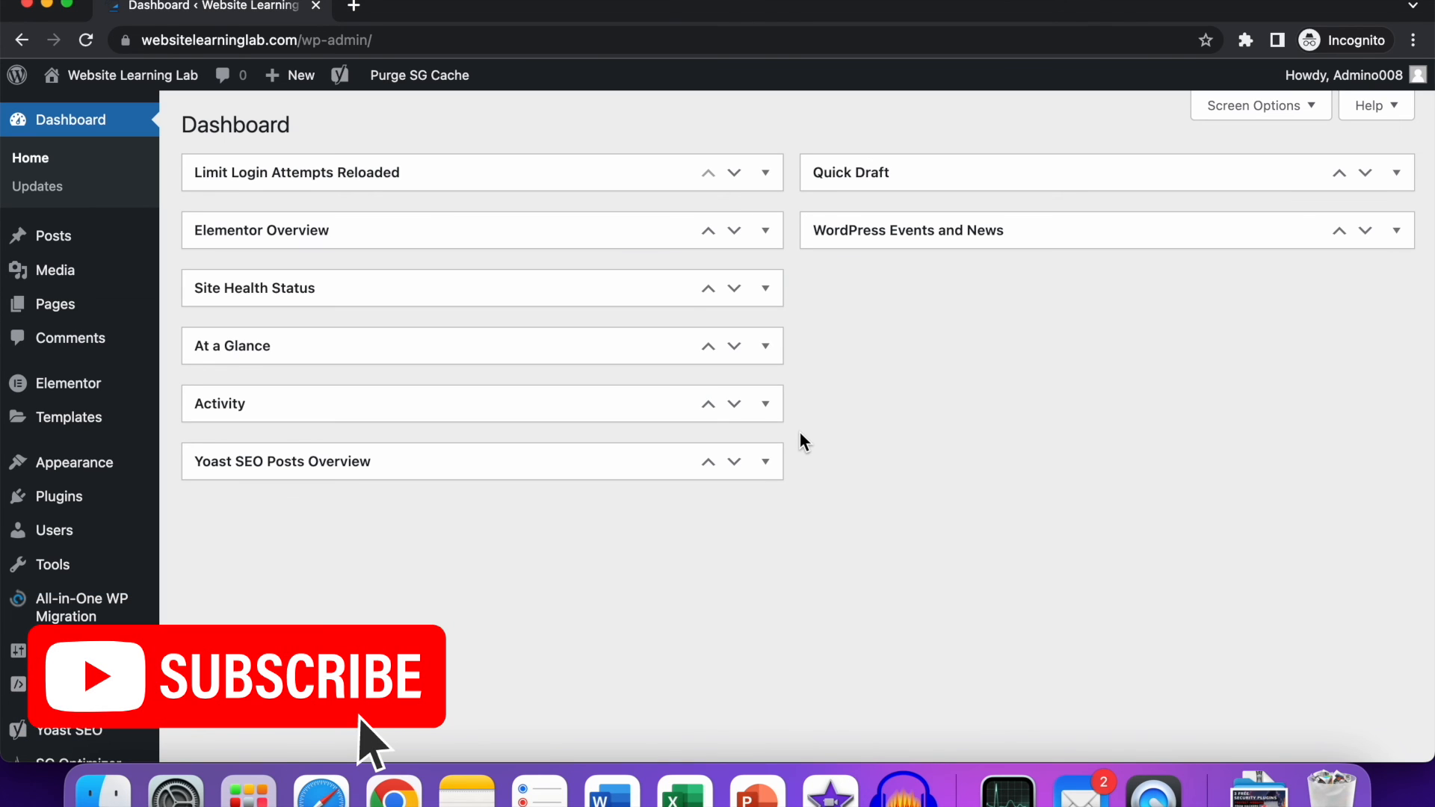
mouse_move(805, 443)
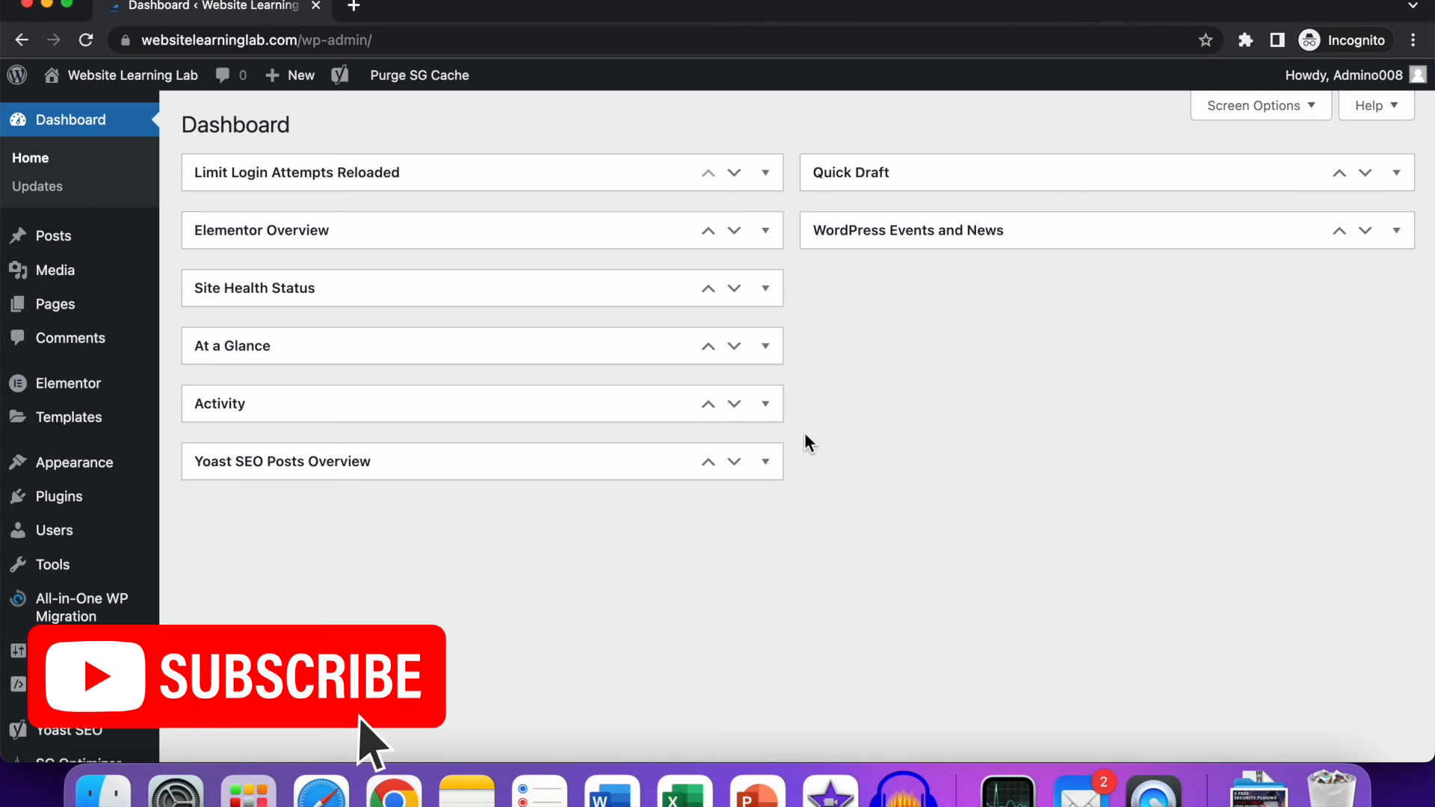
mouse_move(811, 444)
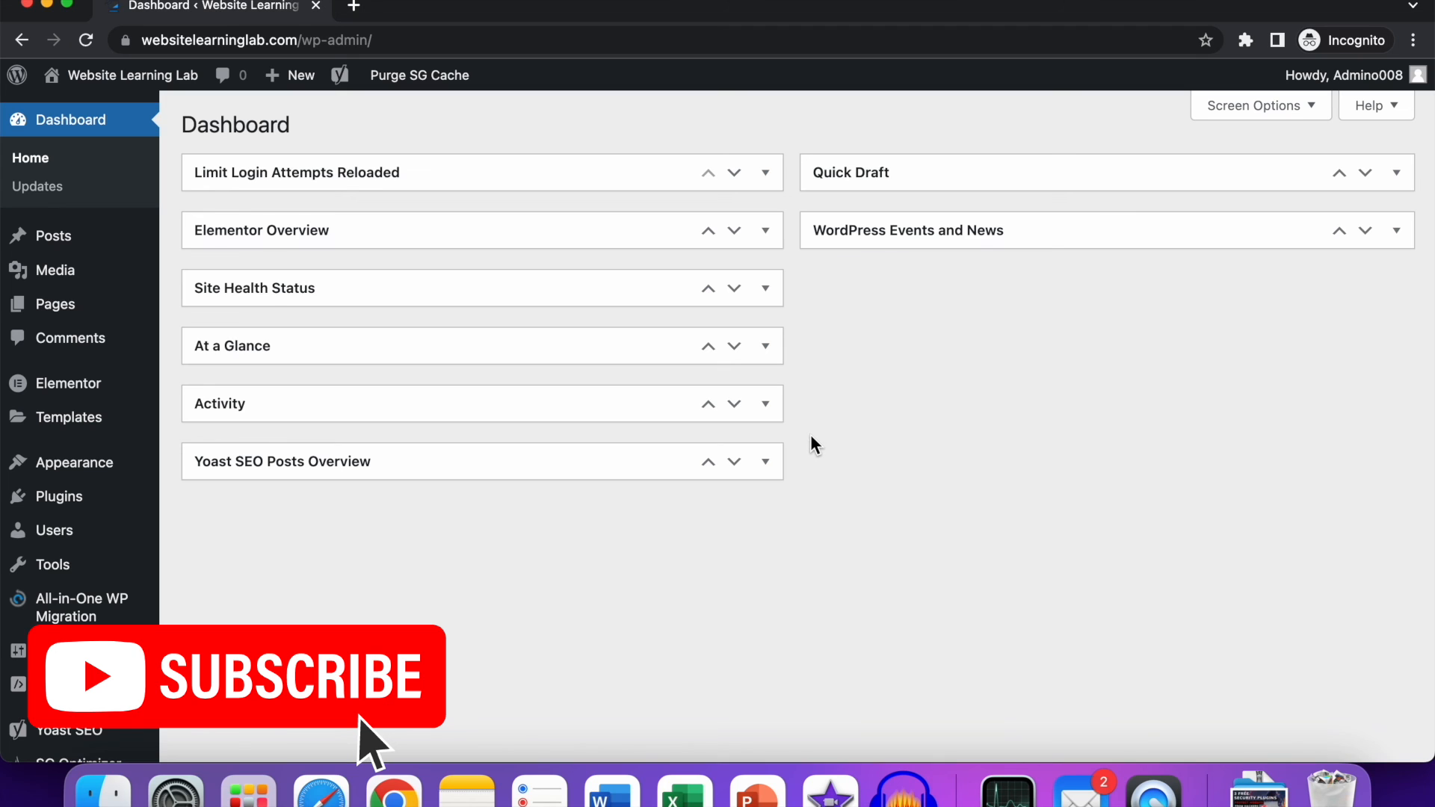
mouse_move(823, 447)
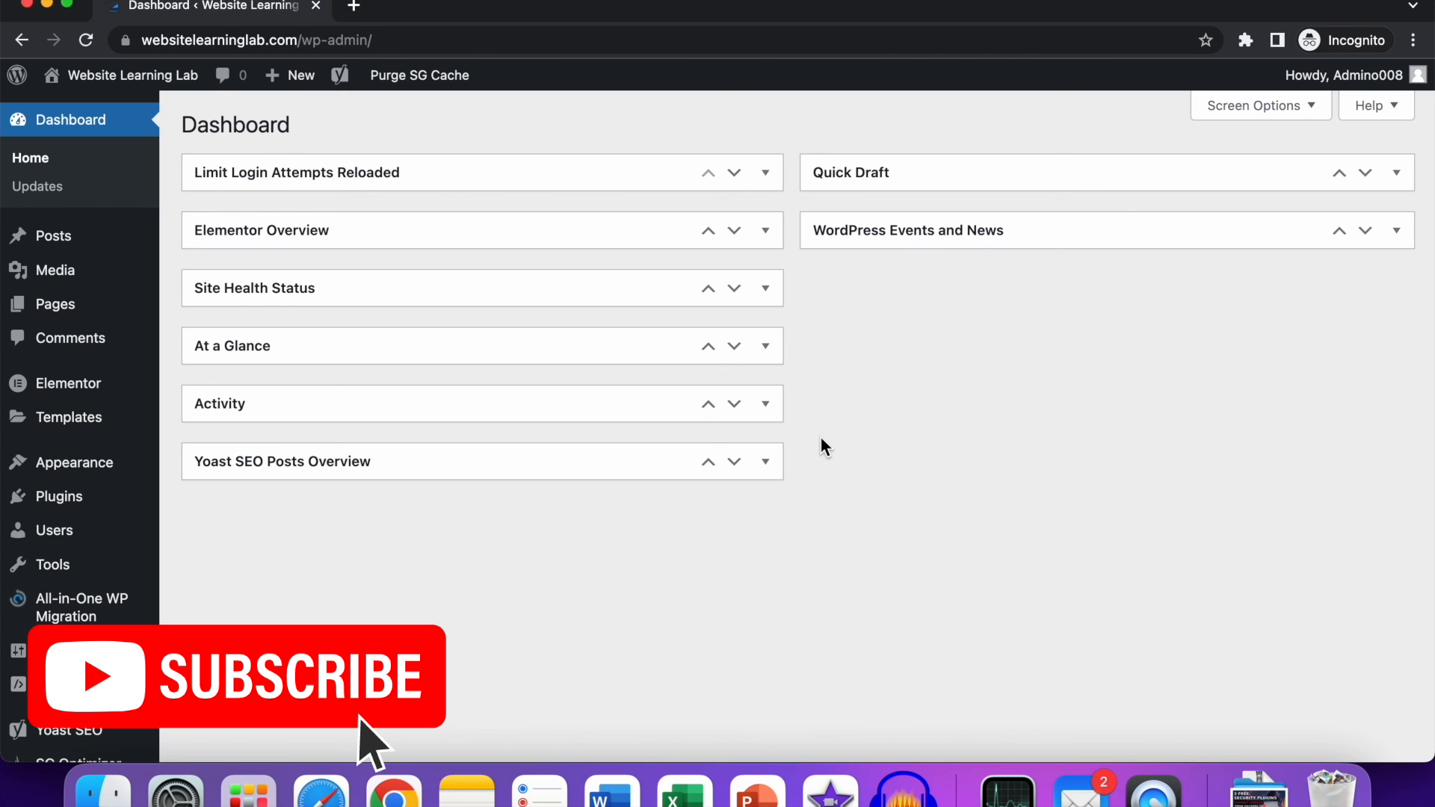